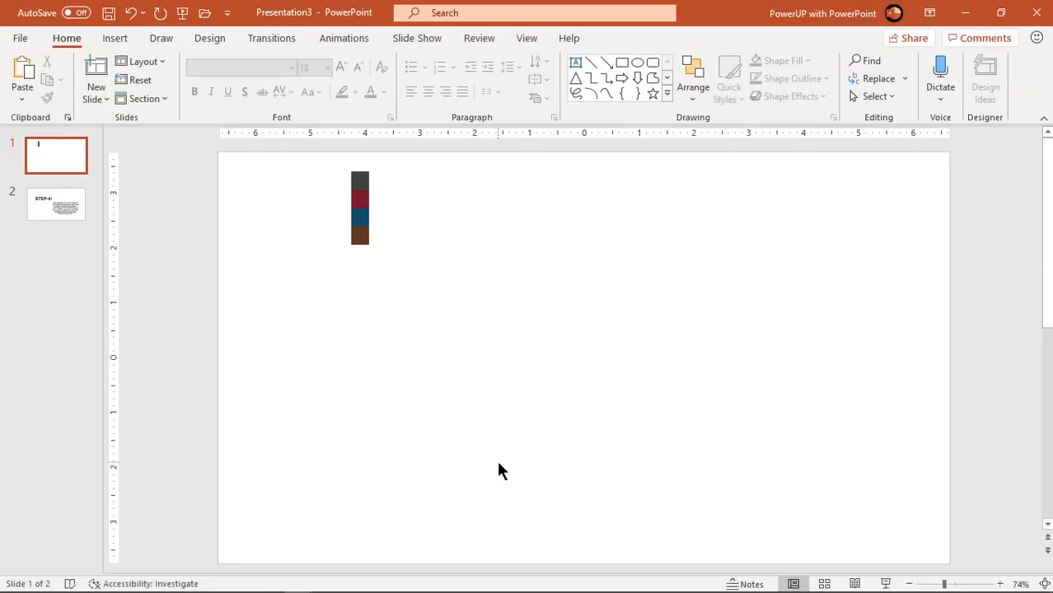
mouse_move(461, 435)
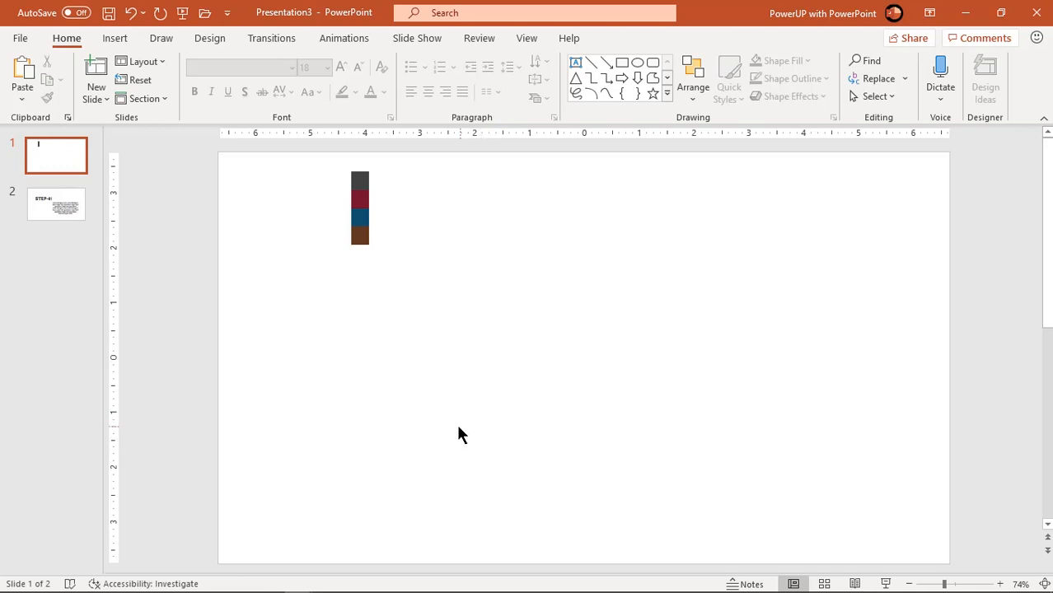
Step: Draw a rectangle covering the whole slide, sized 7.5 × 13.33 inches
click(115, 38)
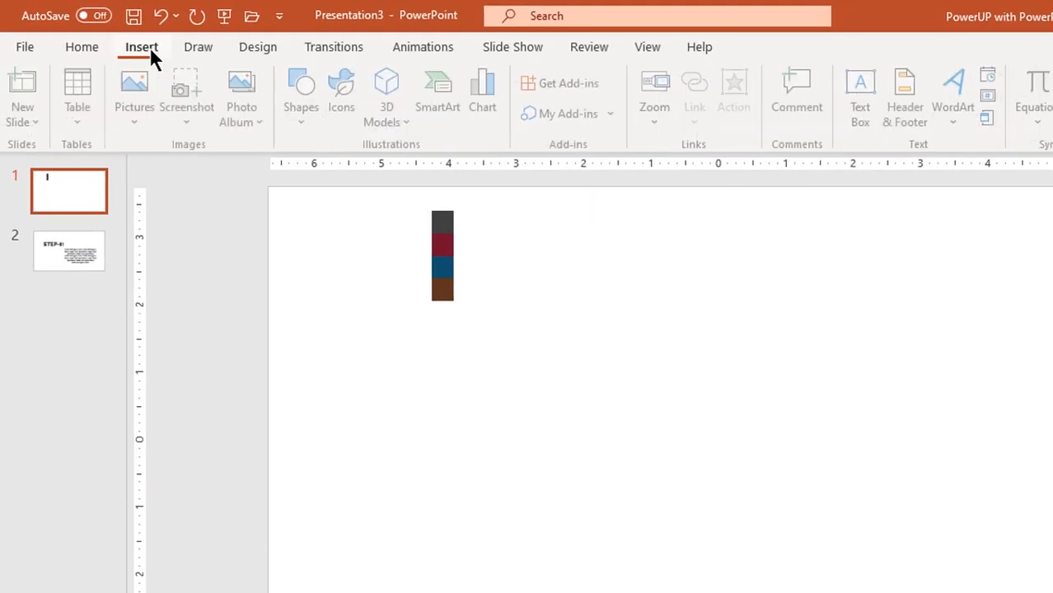
click(306, 95)
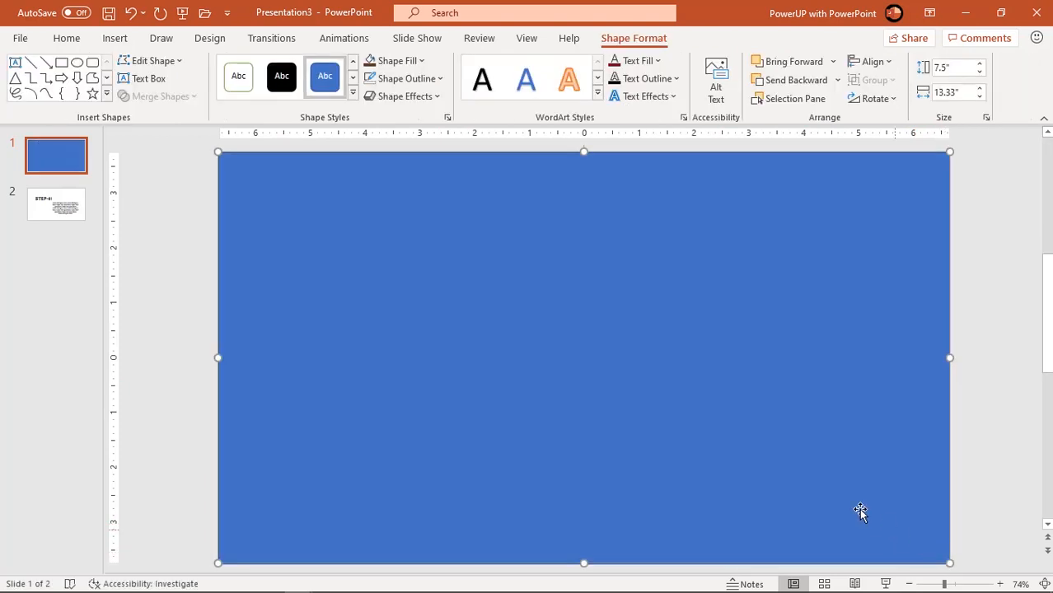
mouse_move(404, 78)
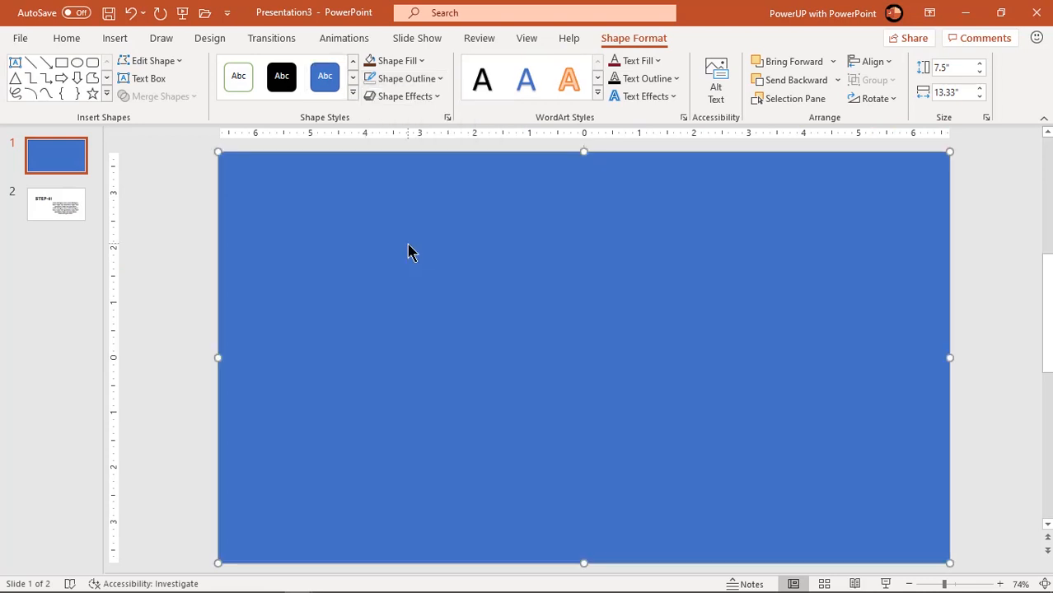
mouse_move(452, 262)
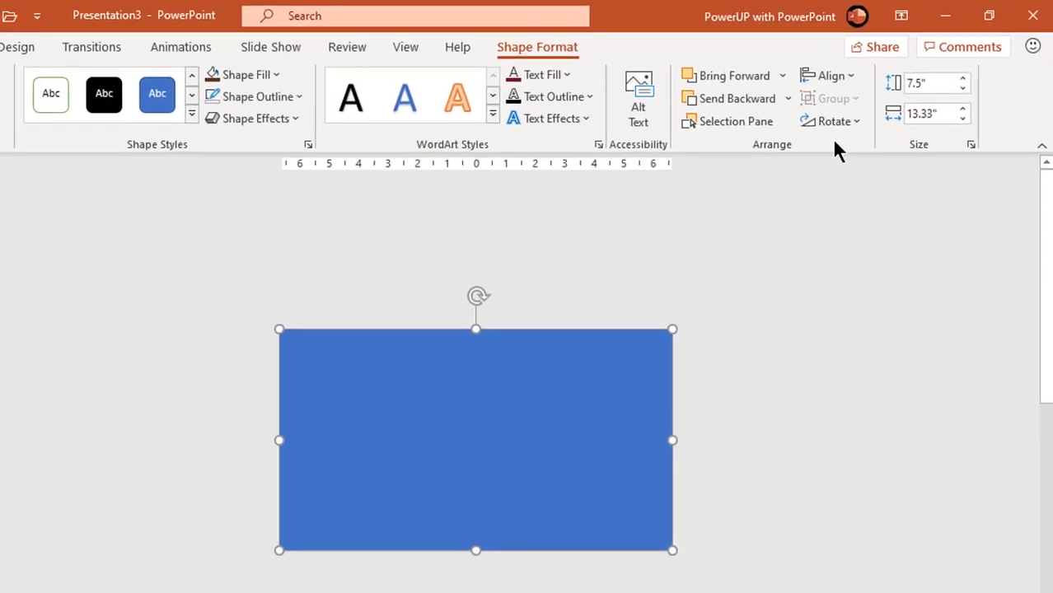
Step: Rotate the rectangle left 90° and drag it just off the slide's left edge
click(833, 121)
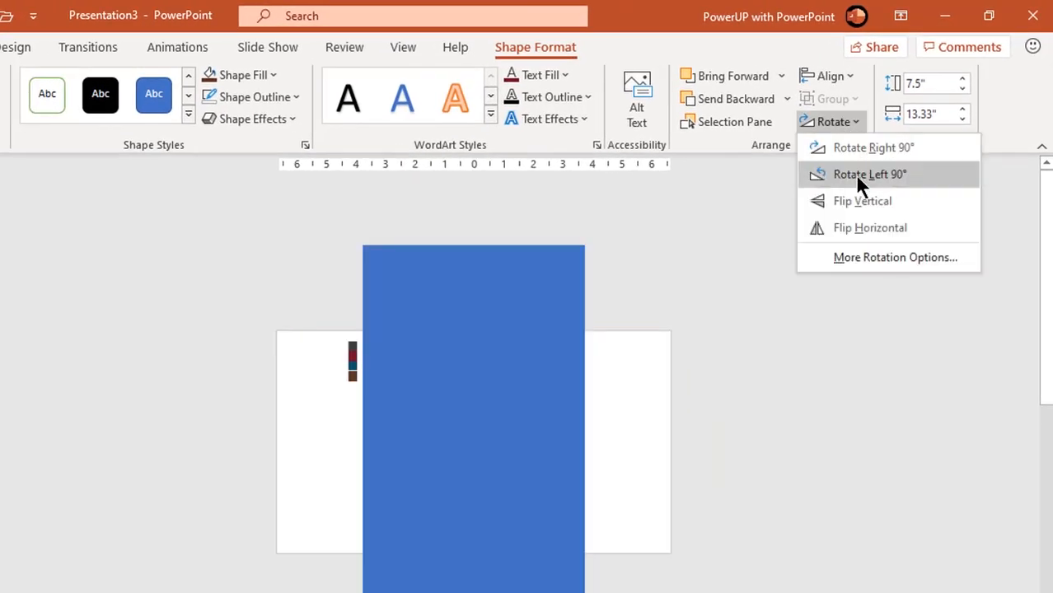
click(869, 174)
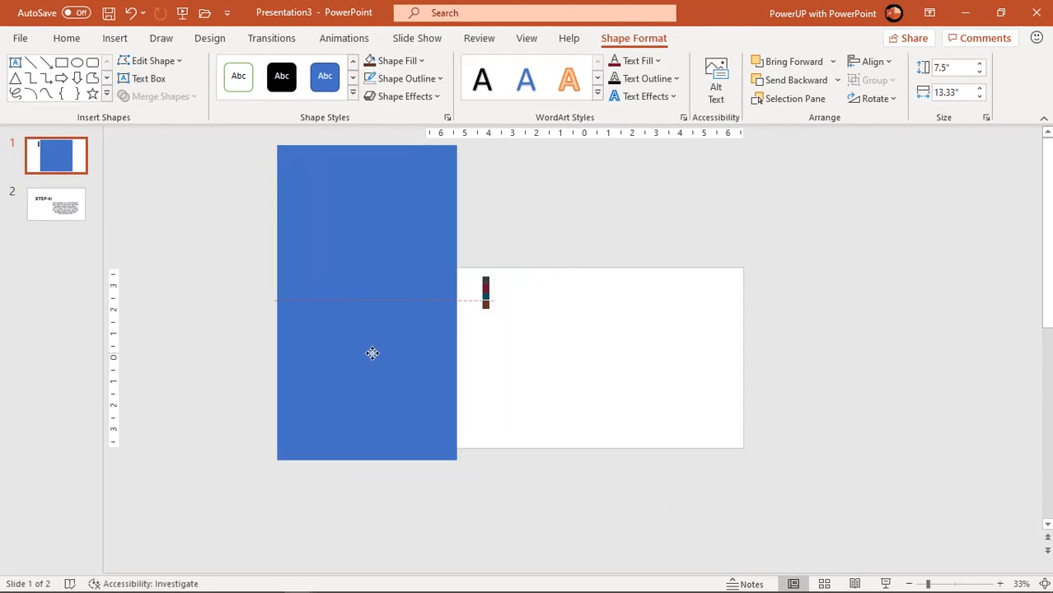
drag(372, 353, 347, 343)
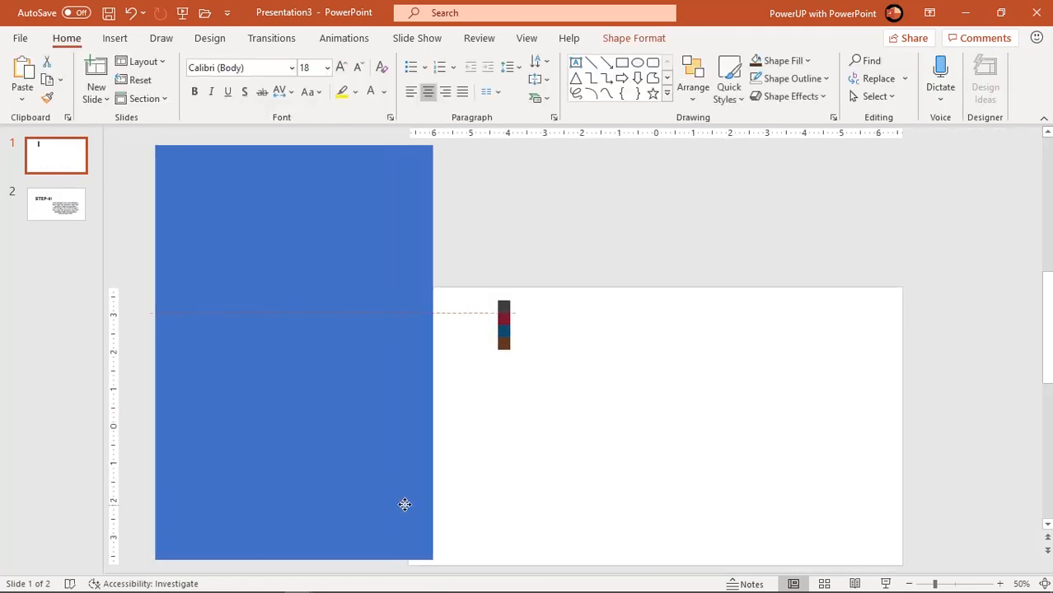
drag(404, 504, 380, 508)
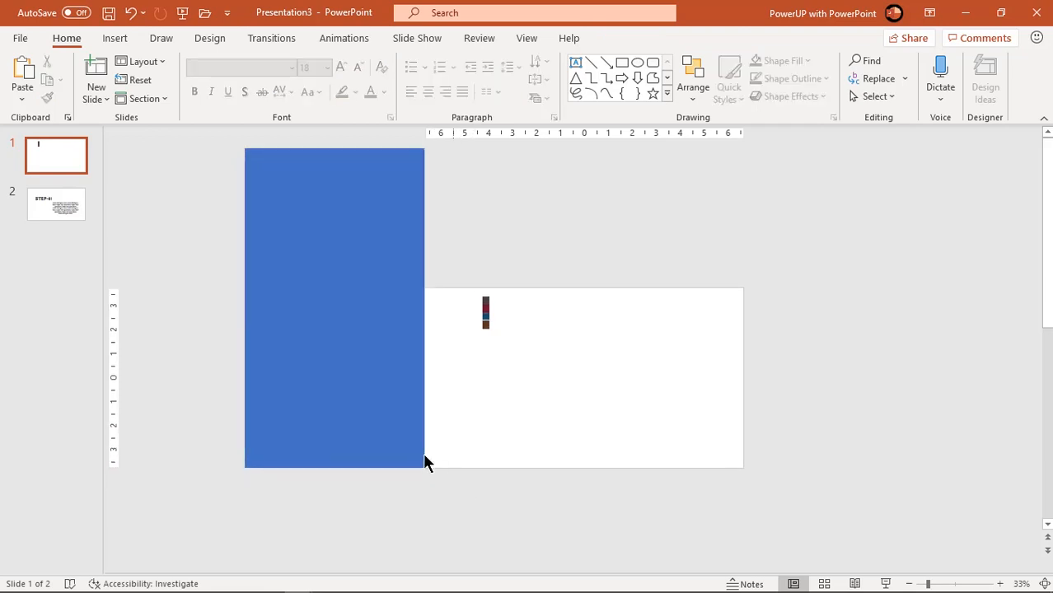
Step: Place a rectangle copy below the slide's bottom-left corner and group both rectangles
click(334, 307)
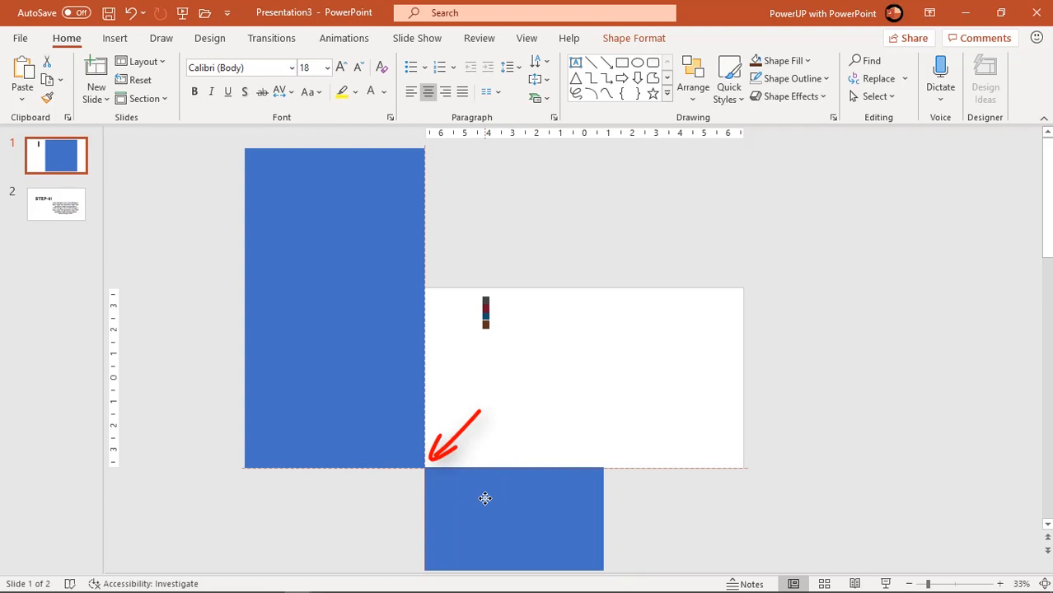
click(513, 519)
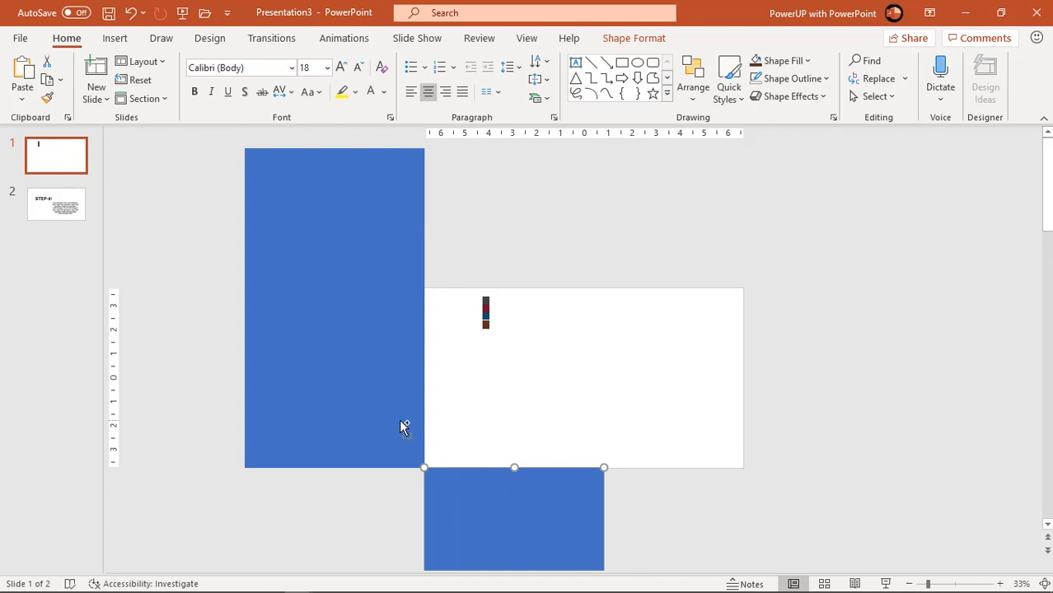
click(404, 424)
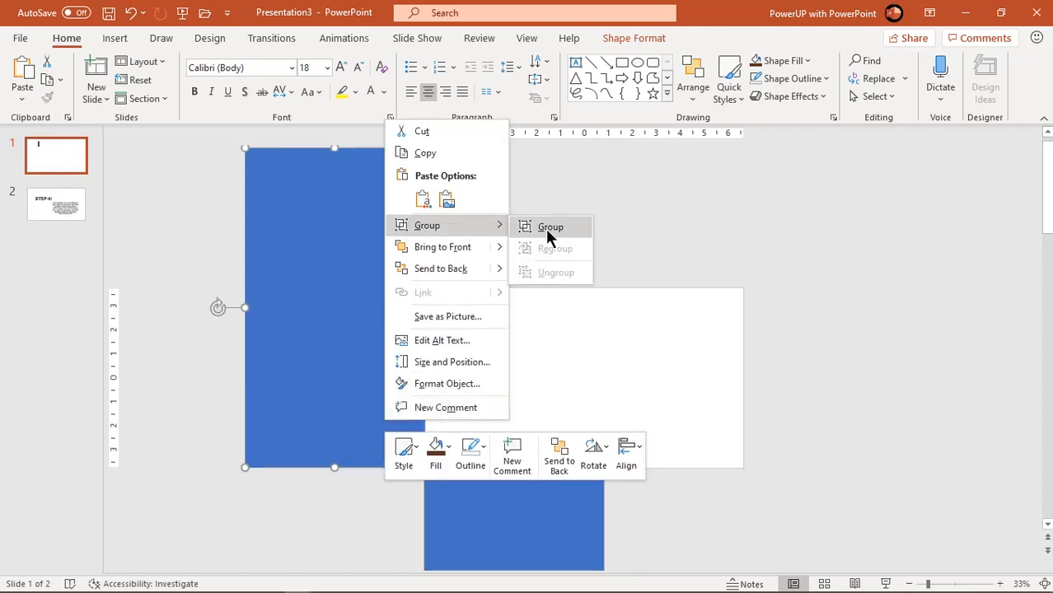
click(550, 226)
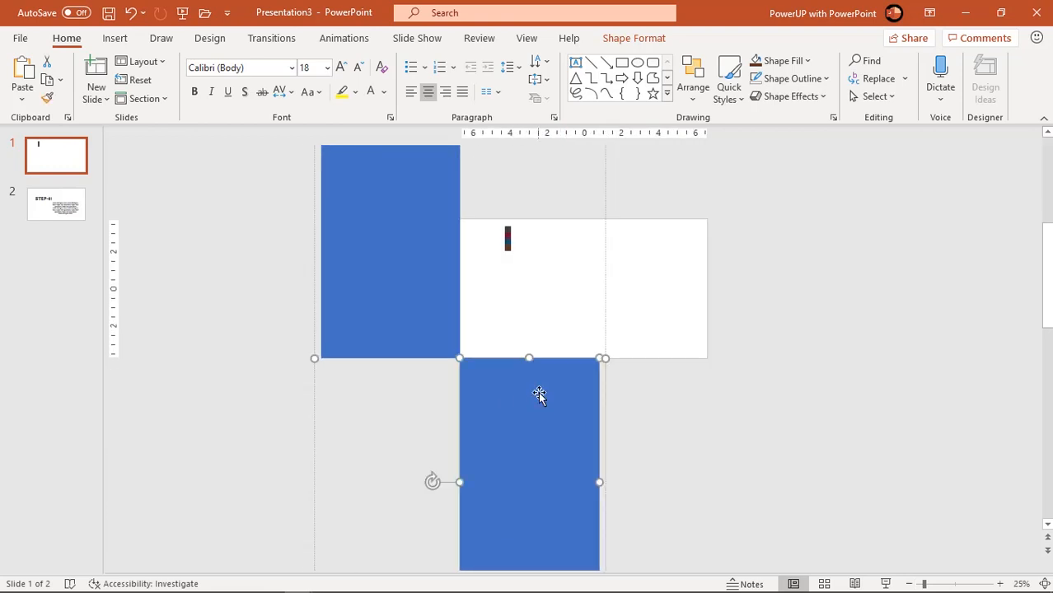
mouse_move(624, 54)
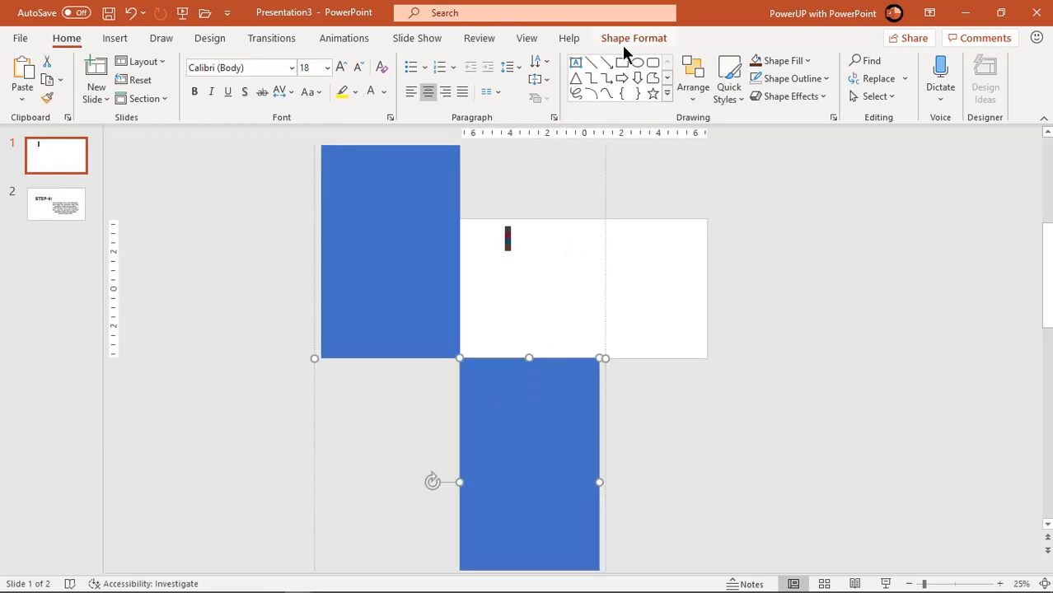
click(392, 60)
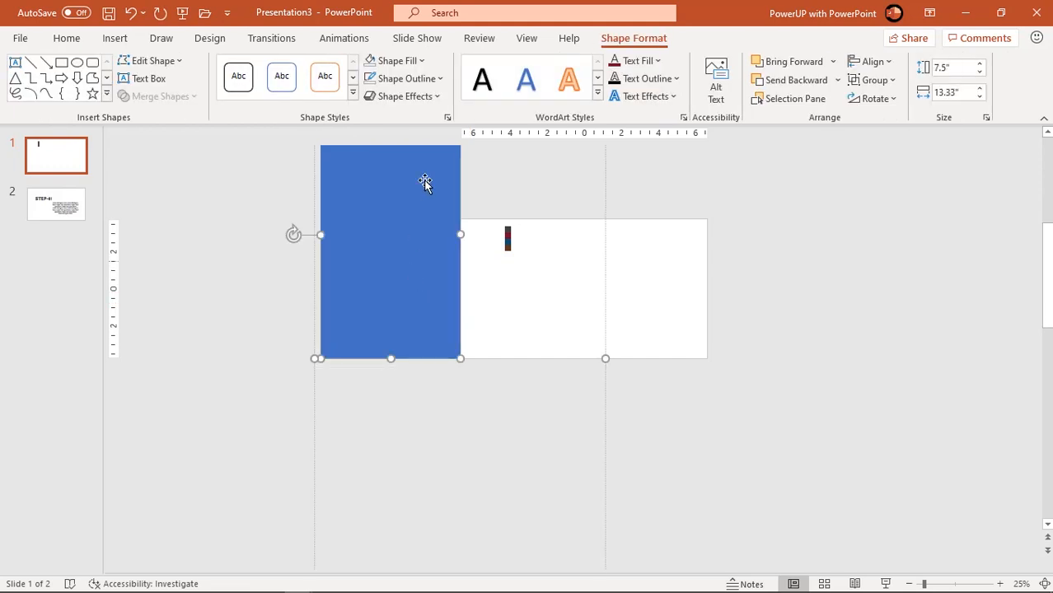
Step: Fill the tall rectangle dark gray, eyedropping the top small square
click(397, 60)
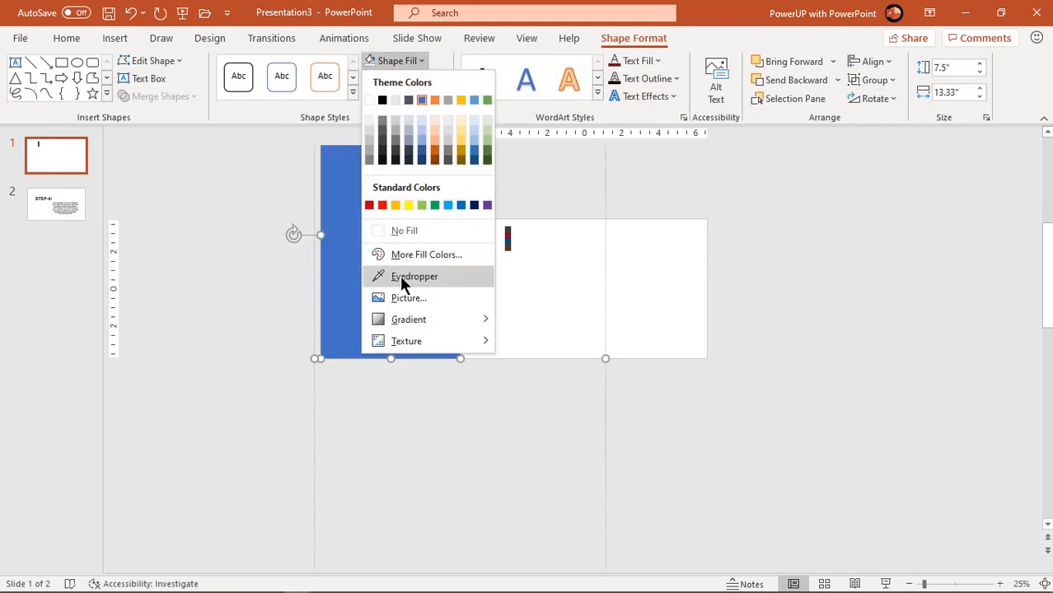
click(414, 276)
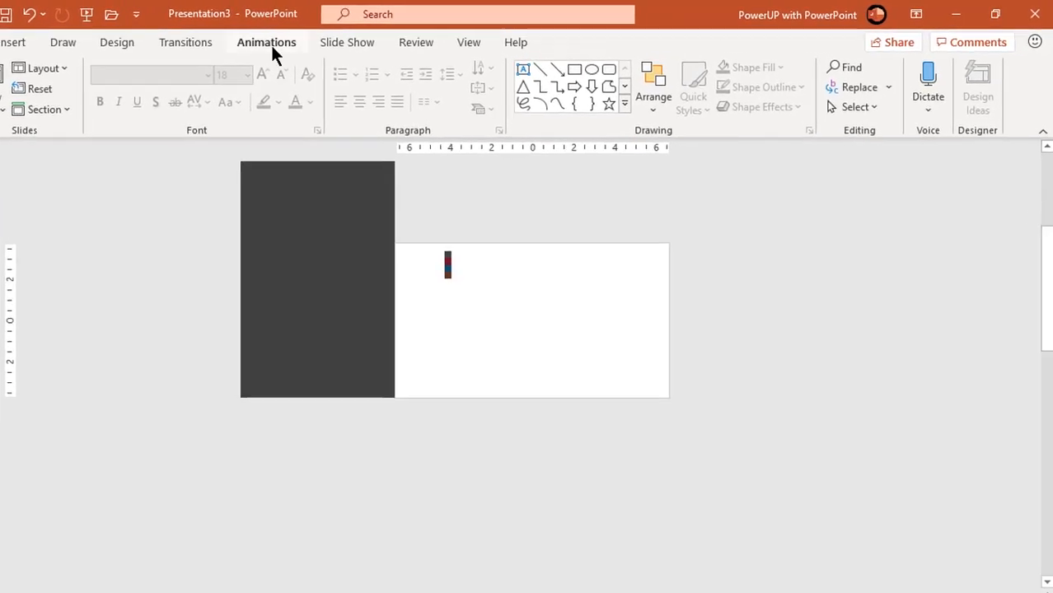
Step: Apply the Spin emphasis effect to the rectangle group, shown in the Animation Pane
click(266, 42)
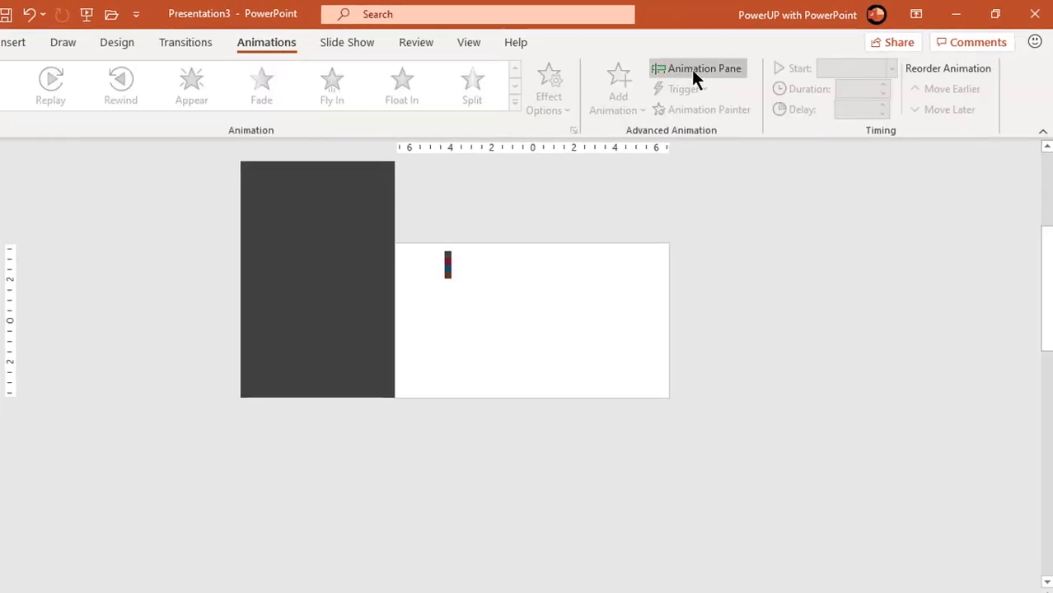
click(697, 68)
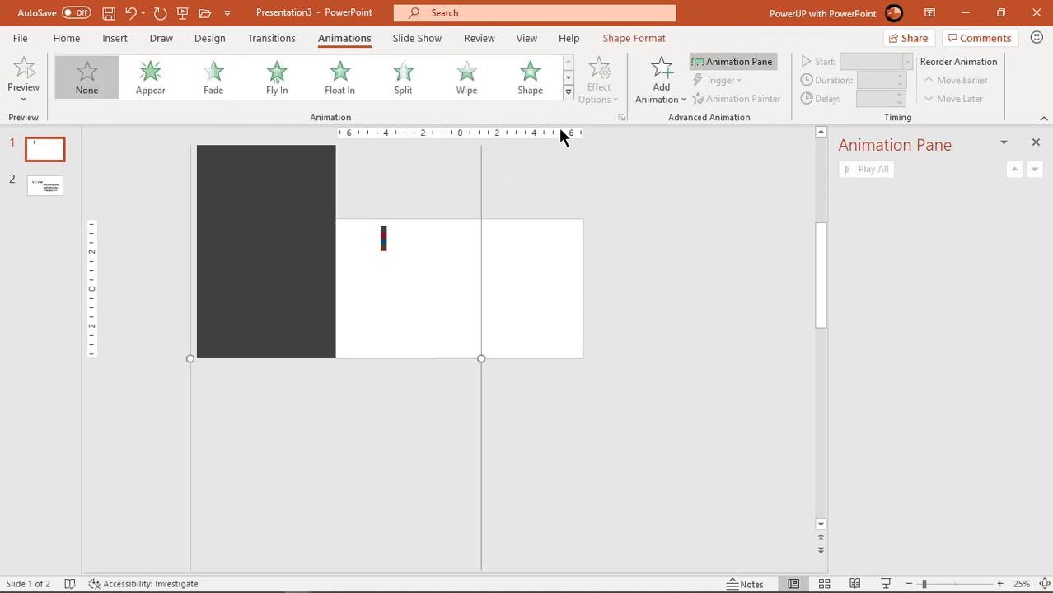
click(567, 92)
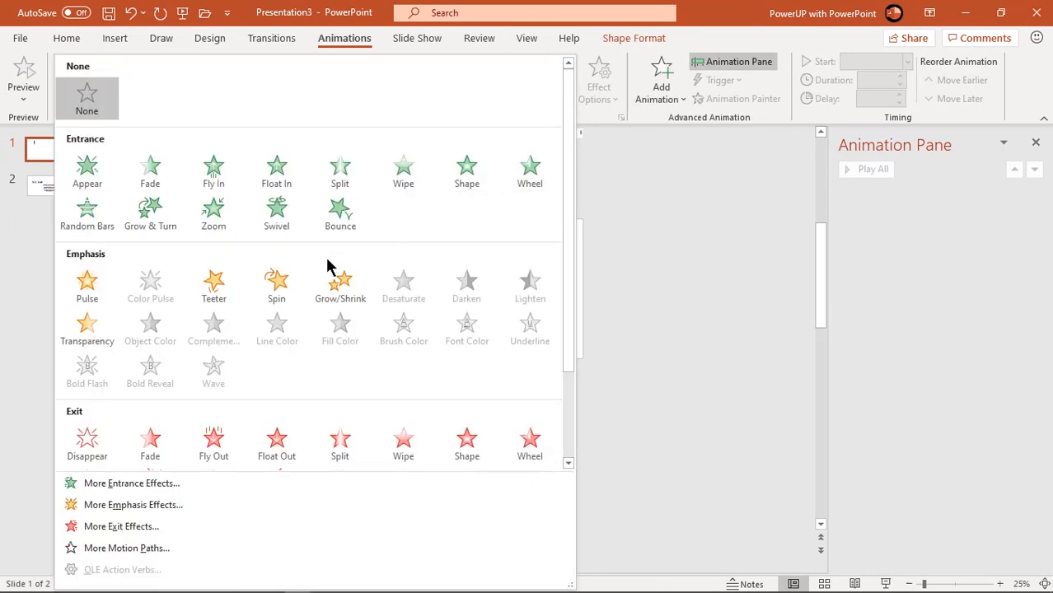
click(276, 284)
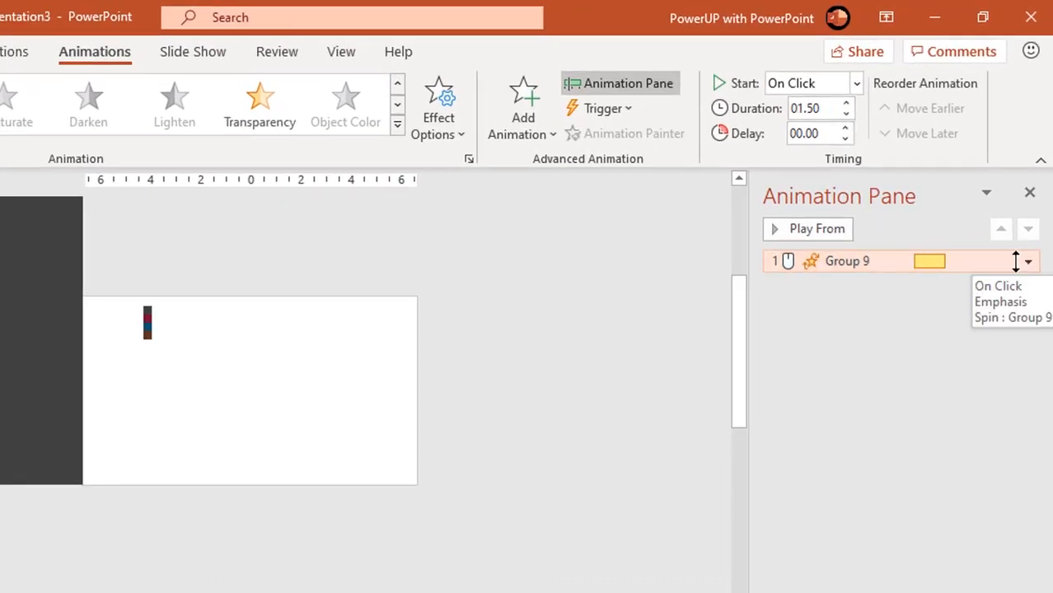
click(1028, 262)
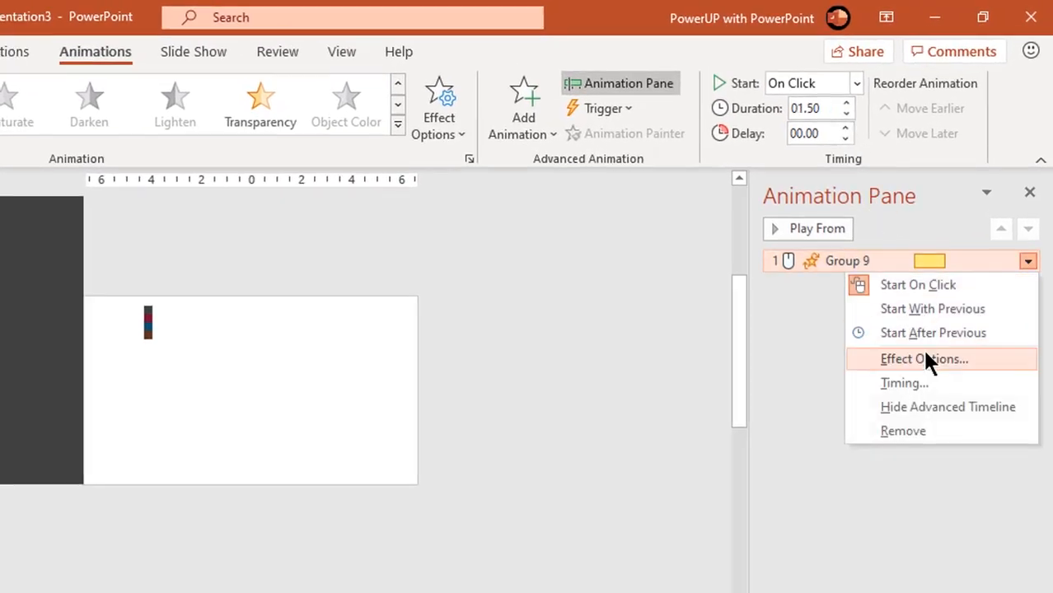
Step: Set Spin to 90° clockwise with 0.2 s smooth start and 0.9 s bounce end
click(923, 358)
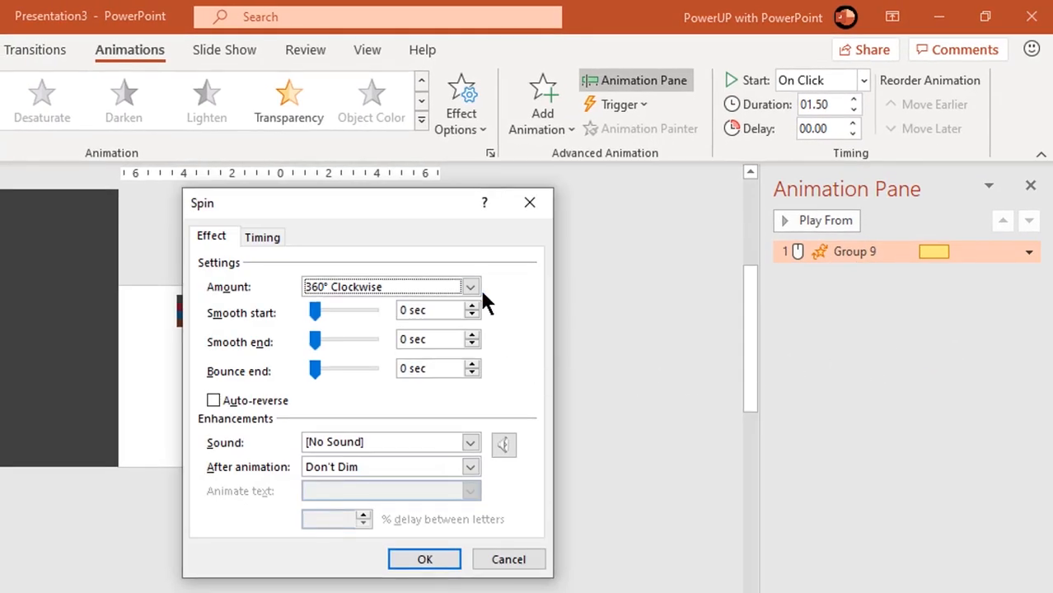
click(470, 287)
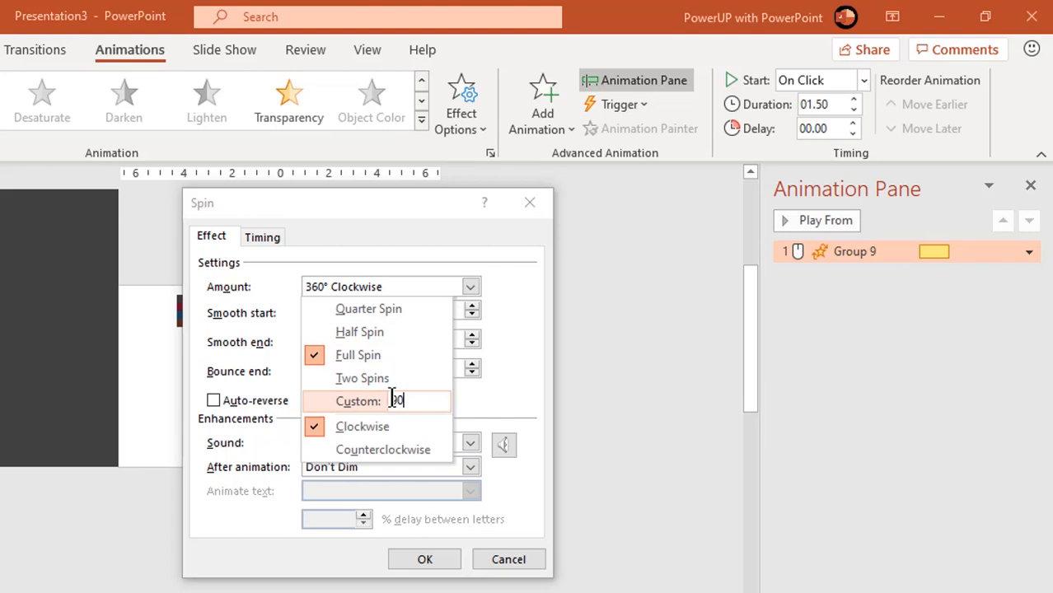
text(90)
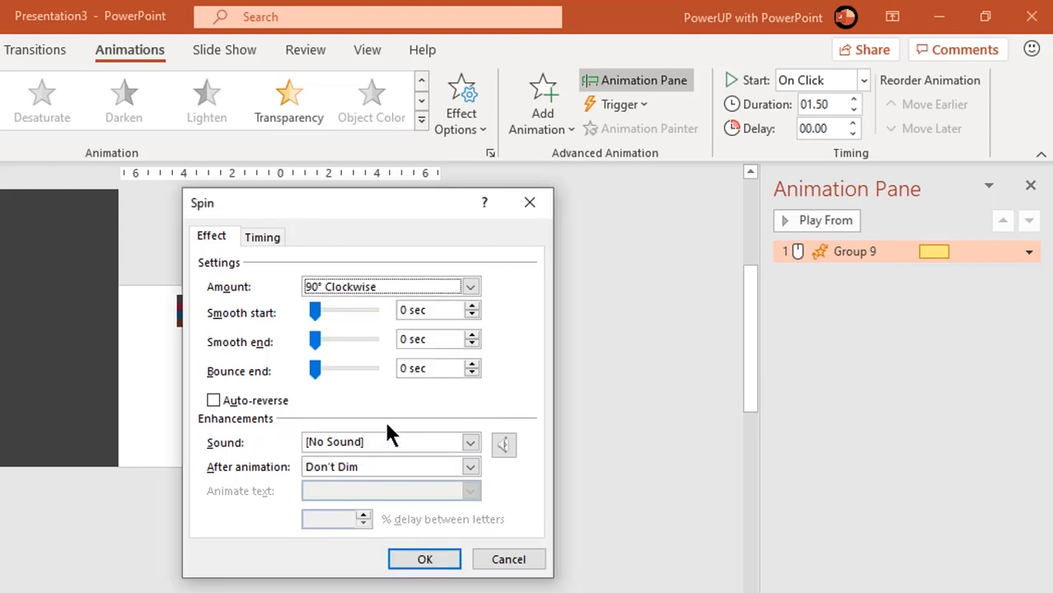
click(432, 309)
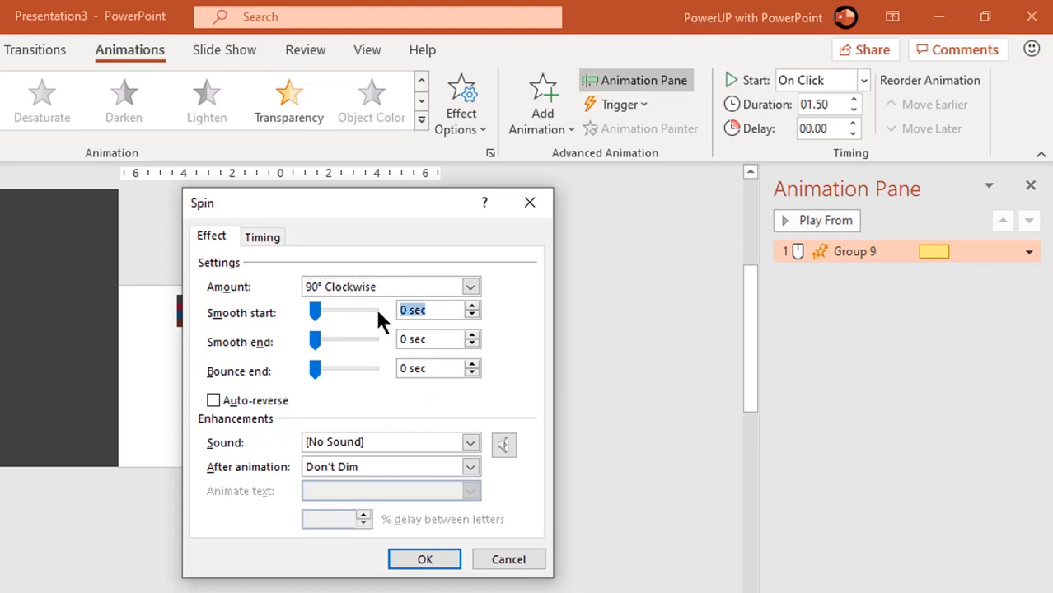
text(0.2)
click(438, 369)
text(0.9)
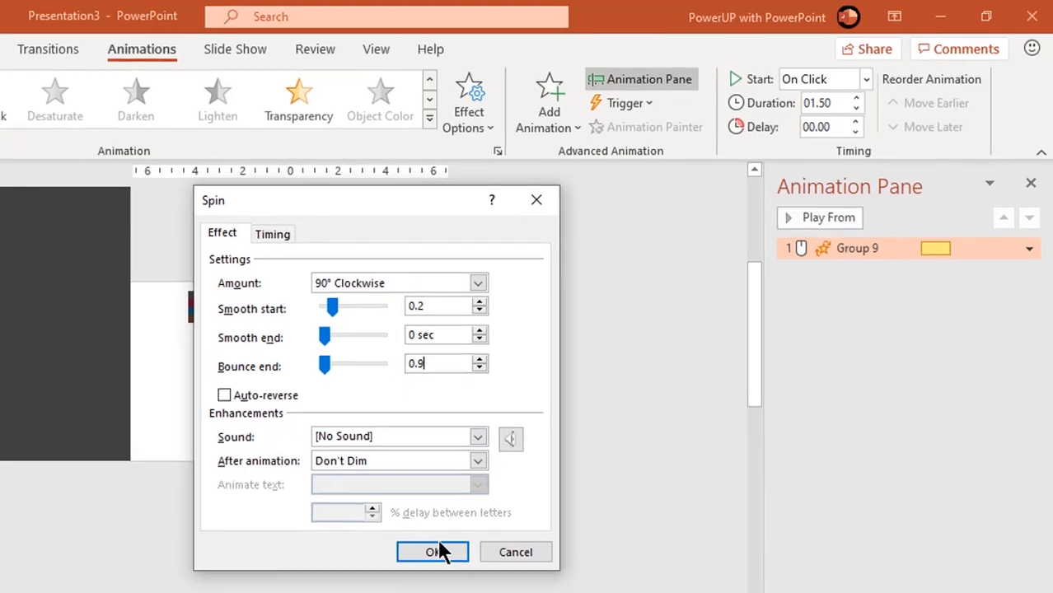
click(433, 551)
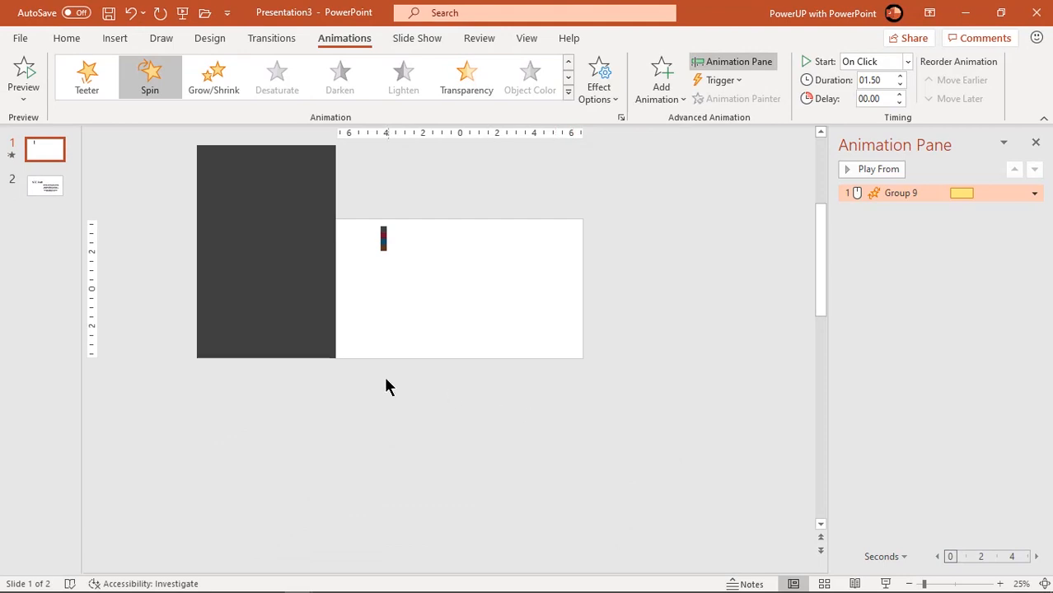
Step: Paste STEP-01 text from slide 2, zooming in With Previous after a 0.75 s delay
click(45, 186)
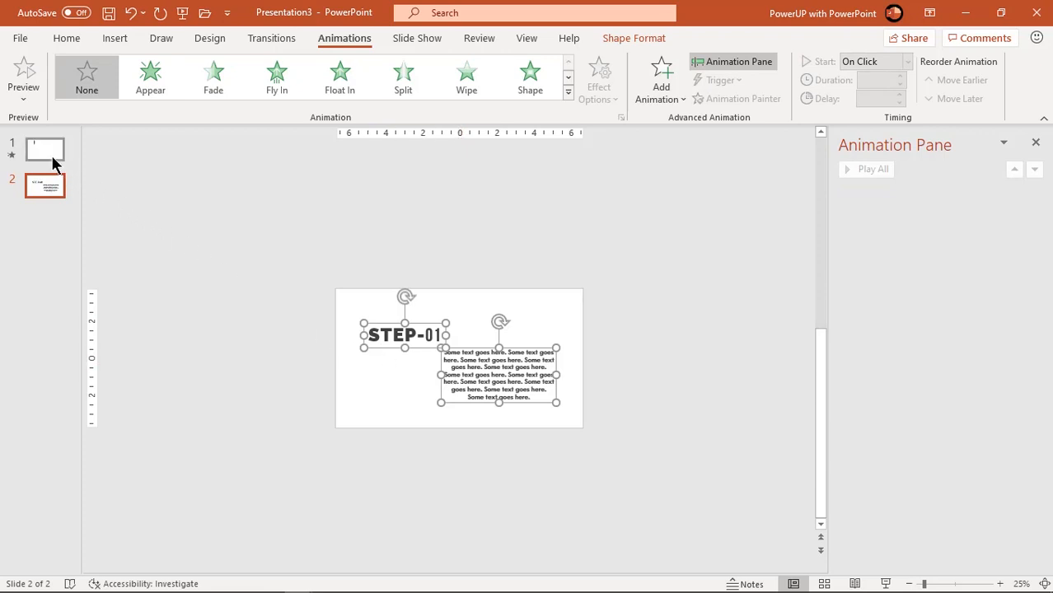
click(45, 149)
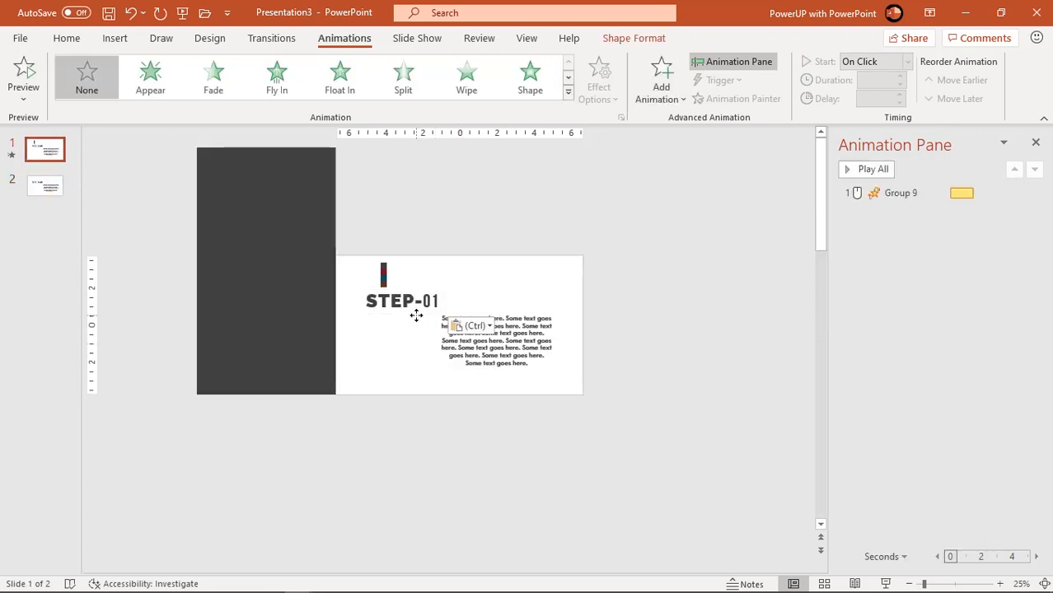
right_click(416, 317)
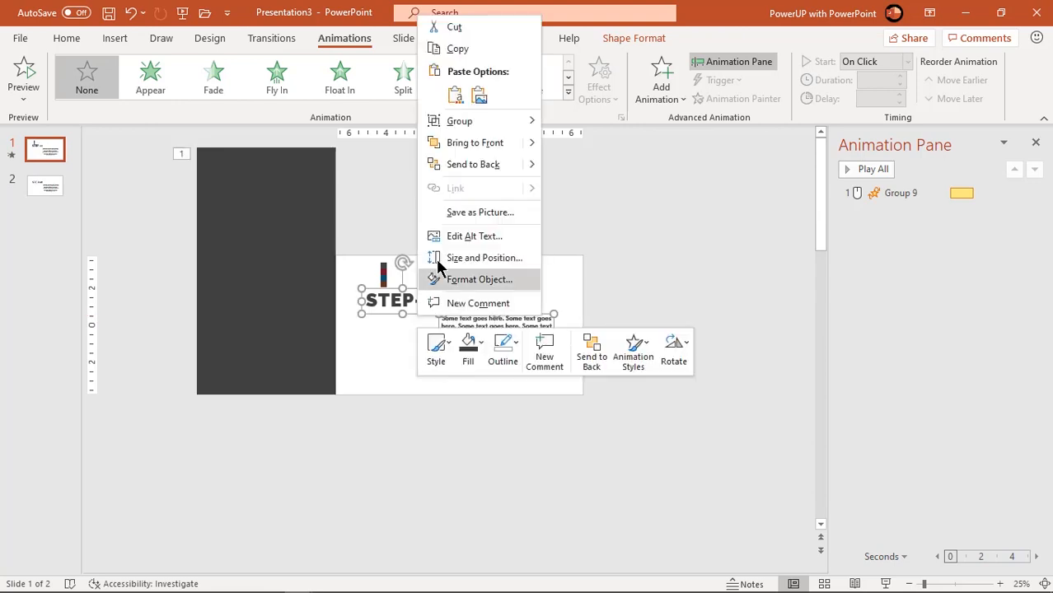
click(465, 159)
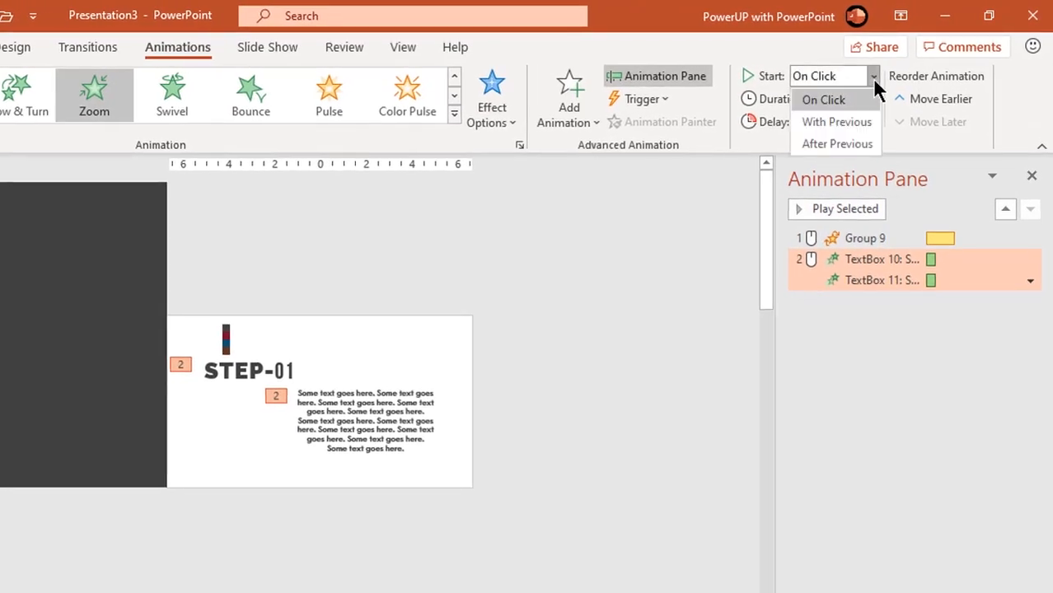
click(837, 121)
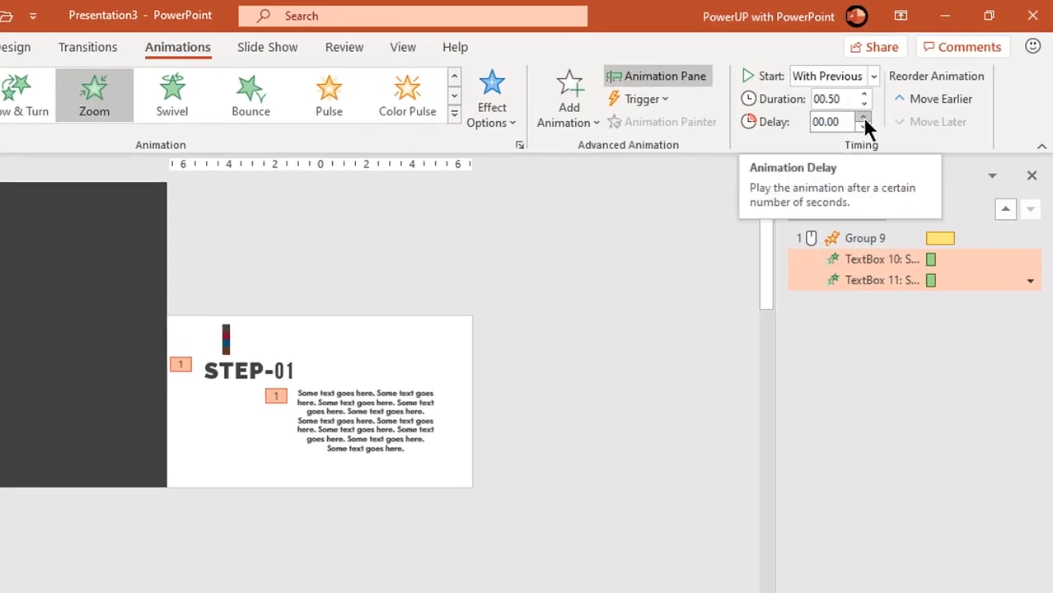
click(865, 117)
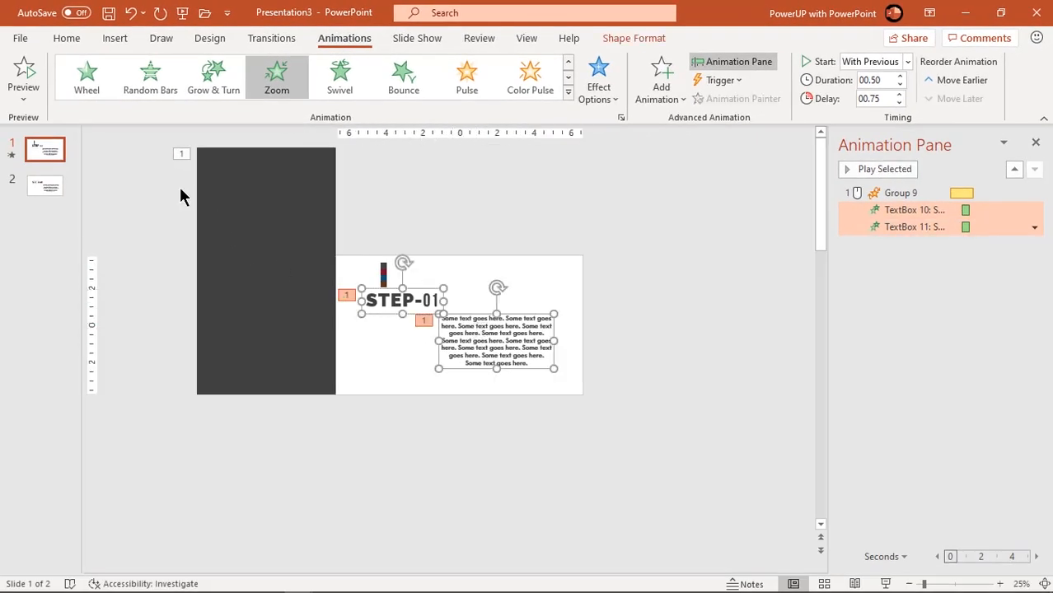
Step: Set the STEP-01 heading and body text font colour to White
click(66, 38)
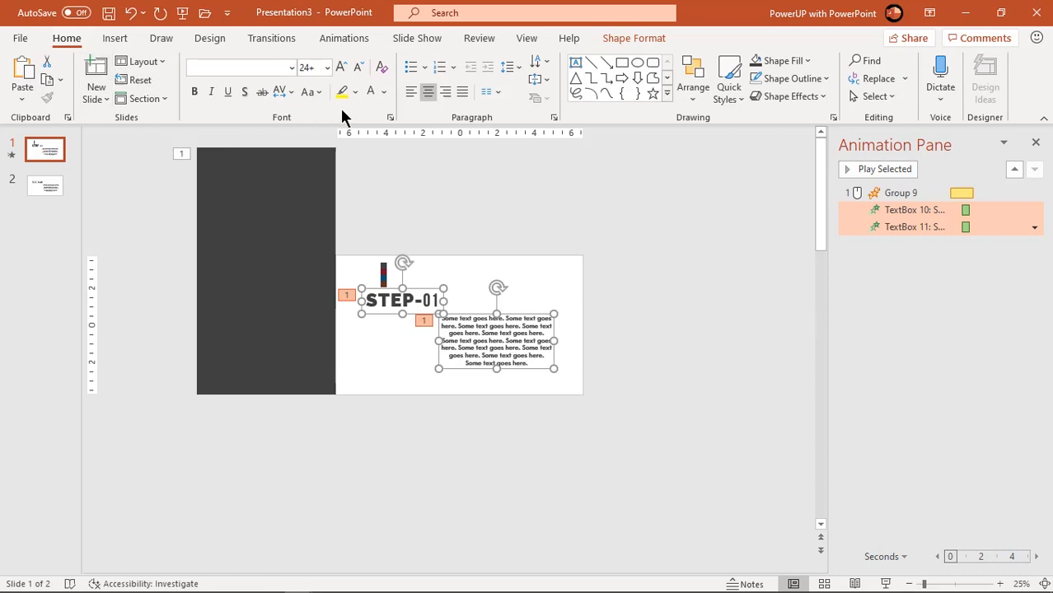
click(357, 92)
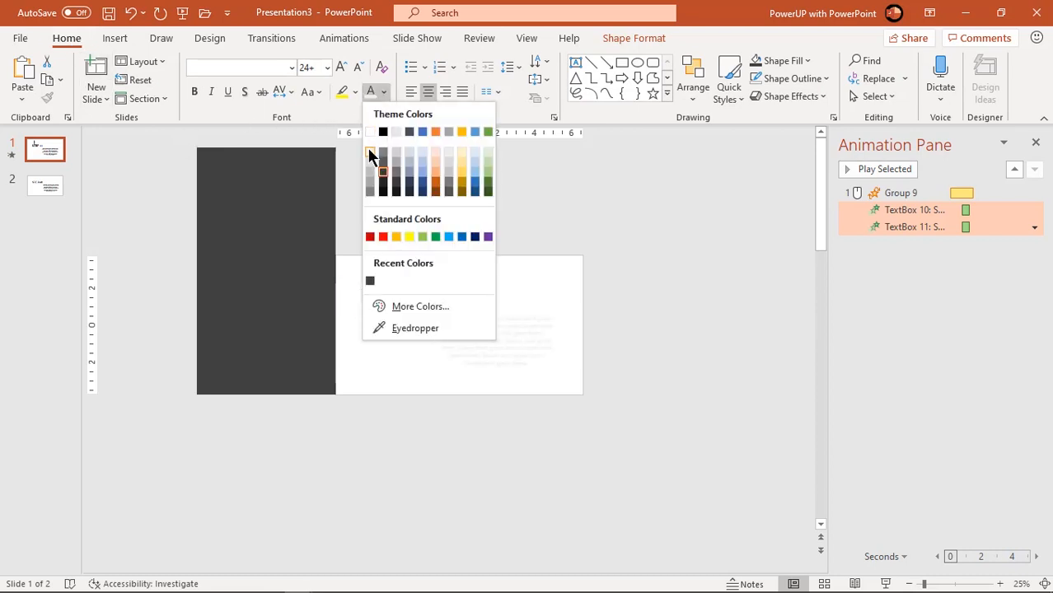
click(370, 155)
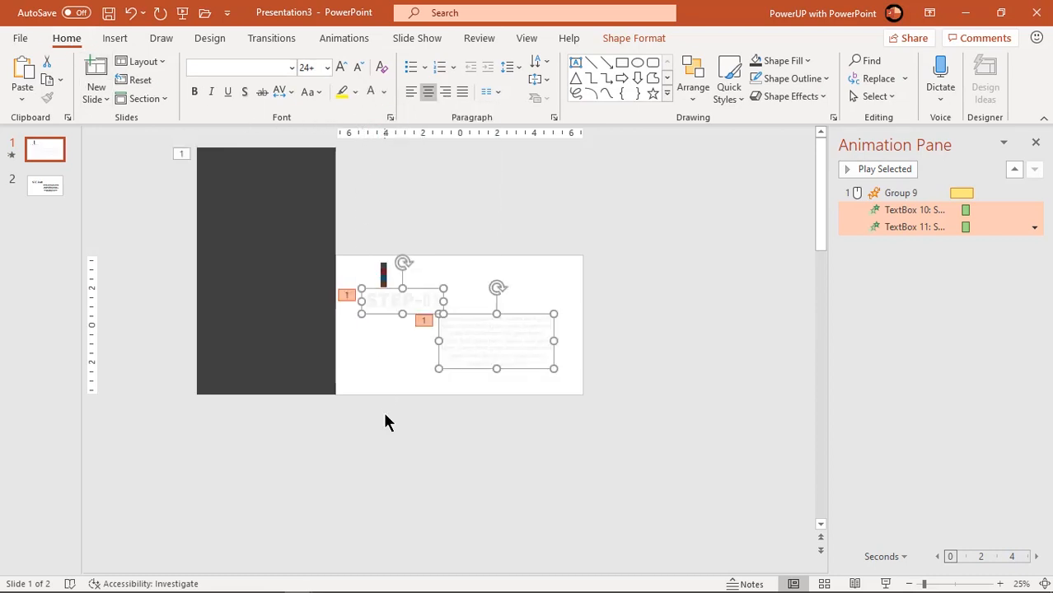
click(493, 254)
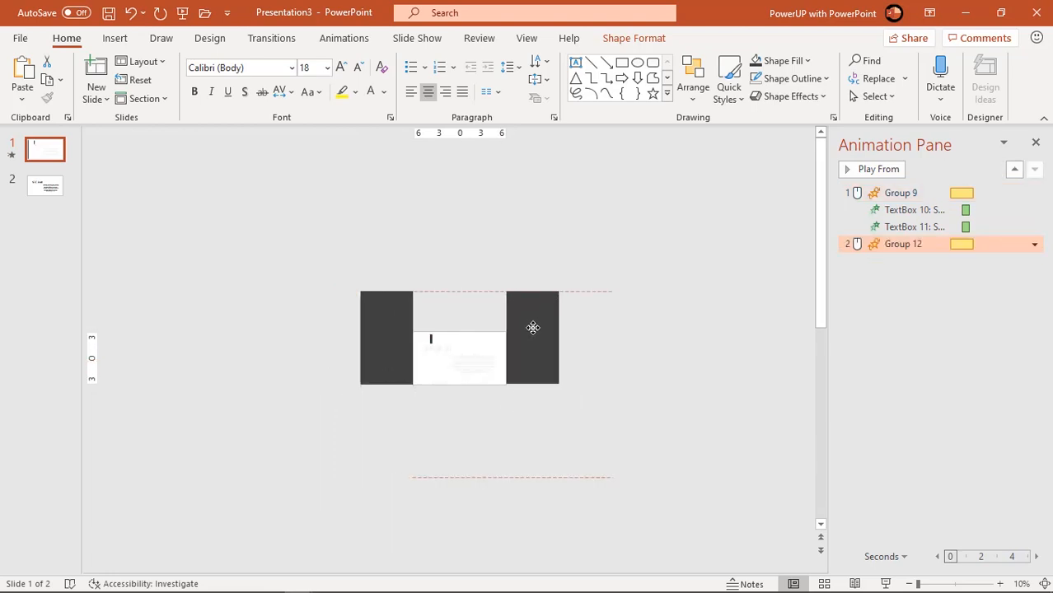
Step: Select the duplicated rectangle group, Group 12, on the slide's right side
click(542, 336)
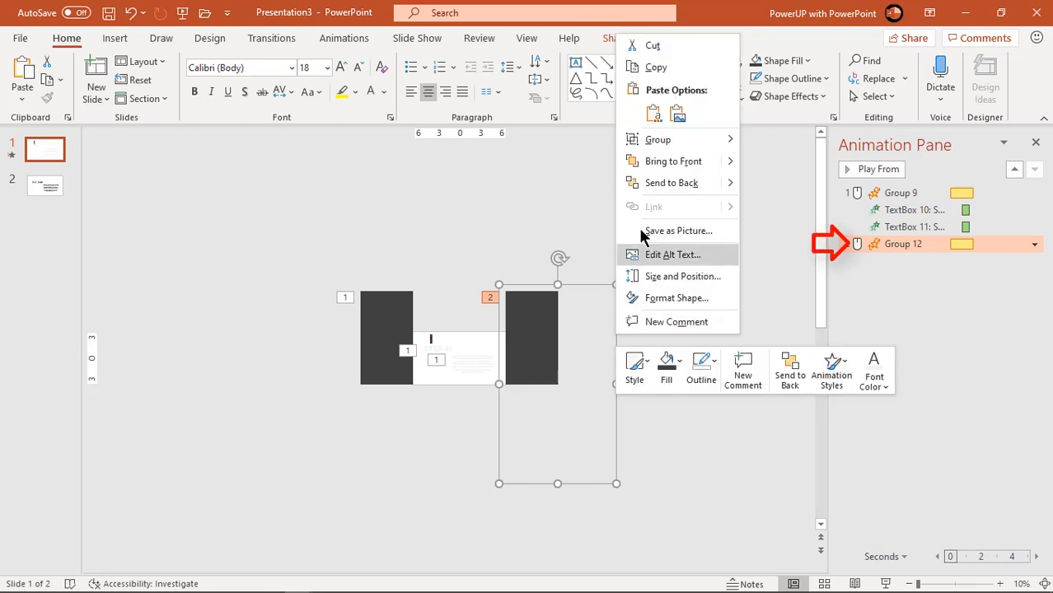
mouse_move(657, 140)
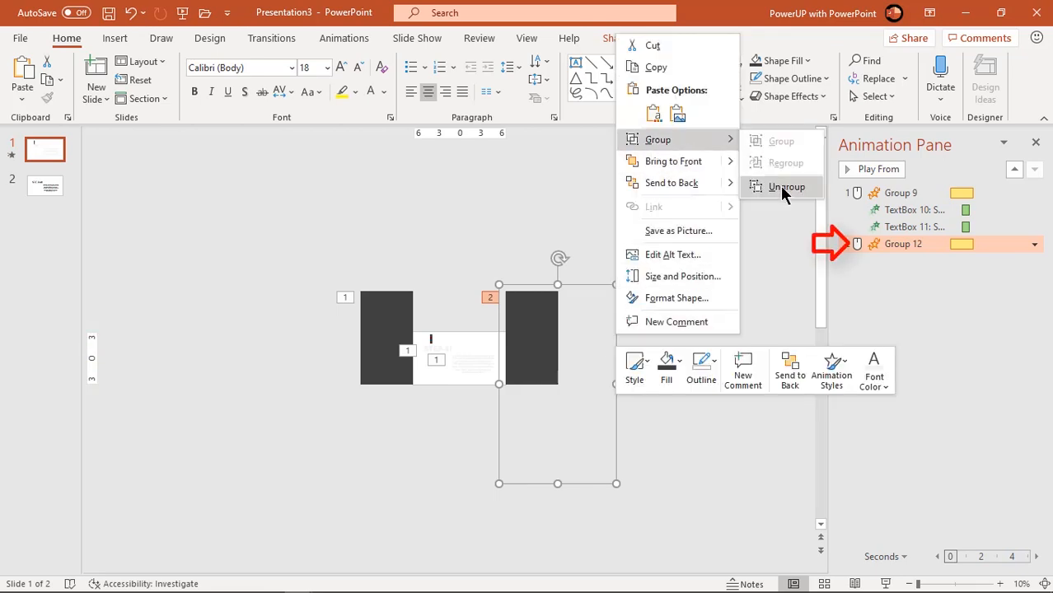
Step: Ungroup the copy, fill the right rectangle dark red, and regroup as Group 15
click(786, 187)
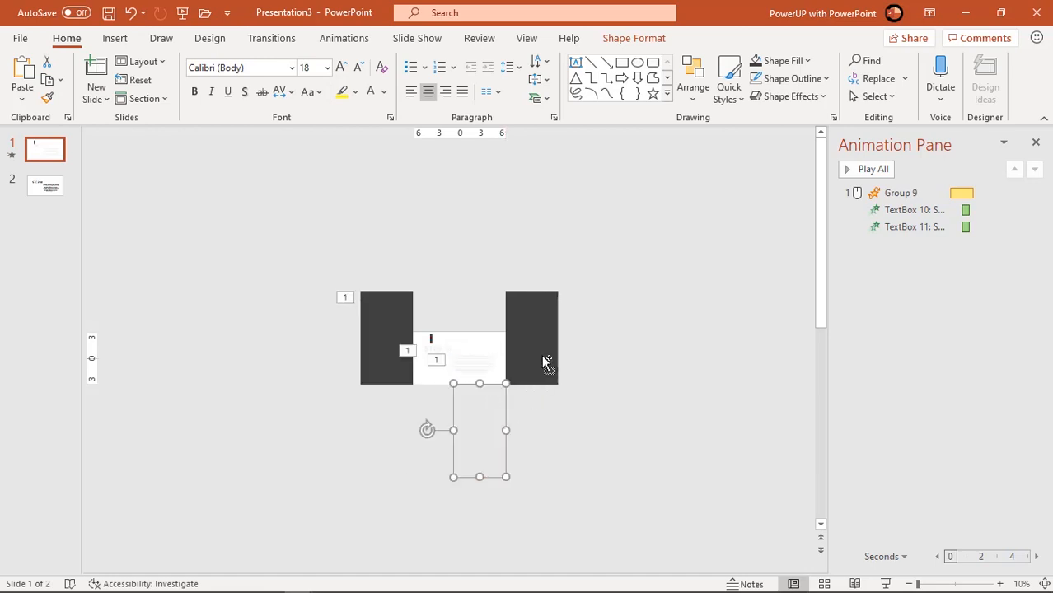
right_click(544, 360)
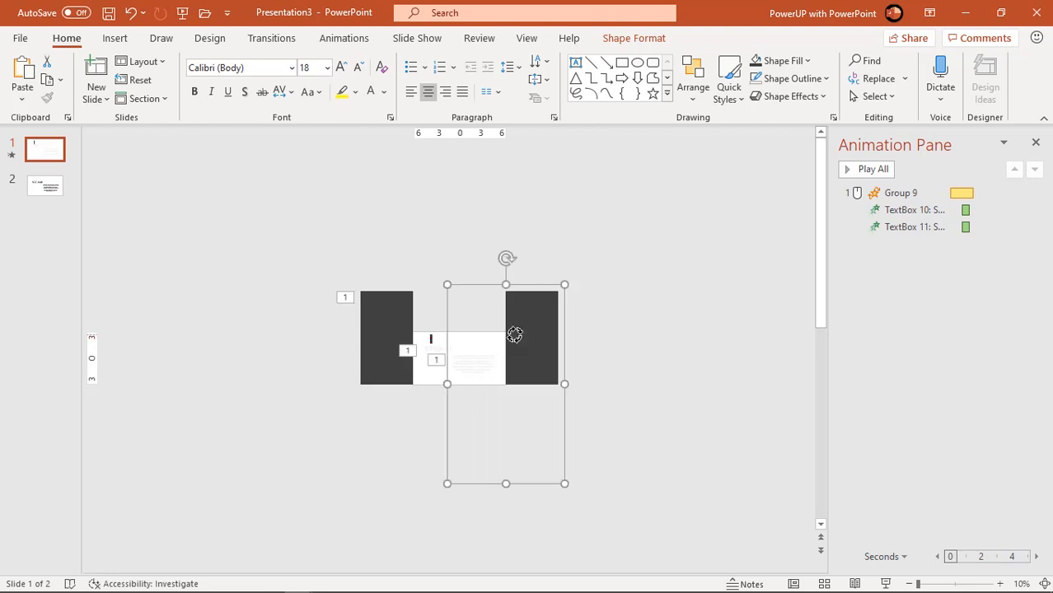
mouse_move(515, 337)
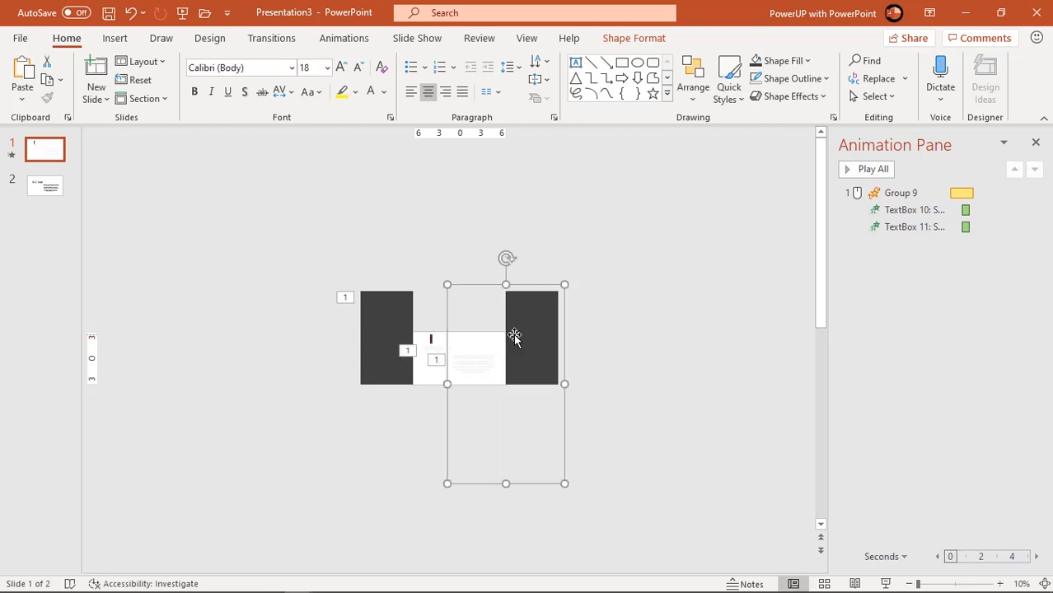
mouse_move(522, 321)
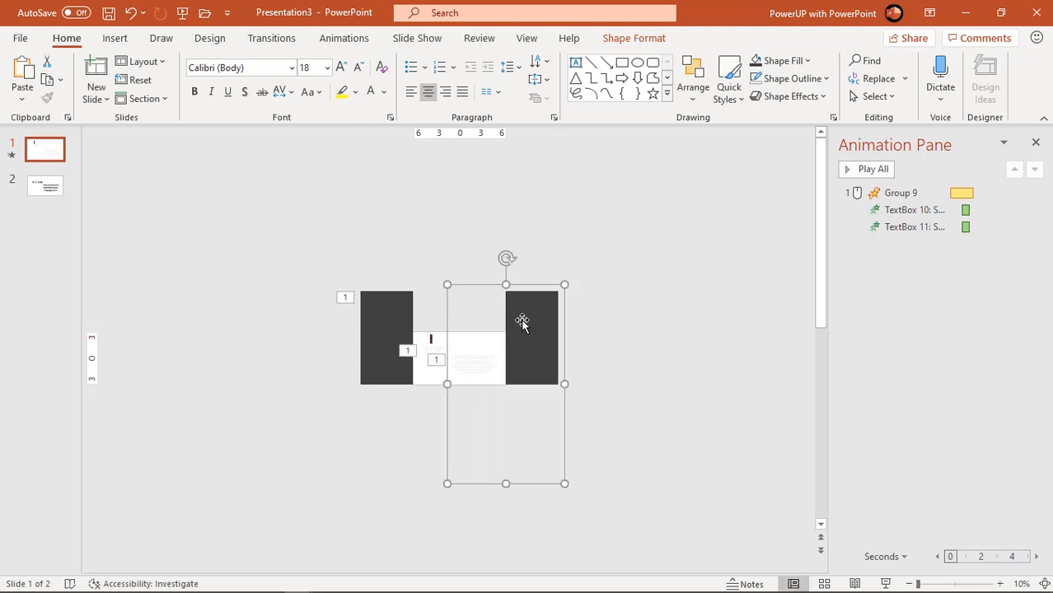
click(531, 336)
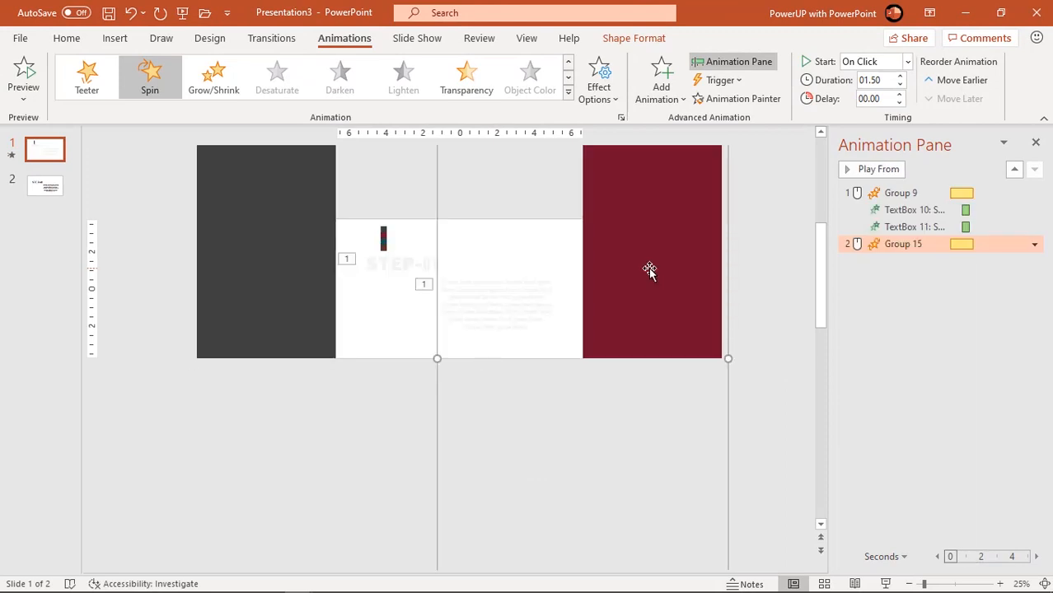
Step: Change the maroon Group 15's Spin amount to counterclockwise in Effect Options
click(1034, 243)
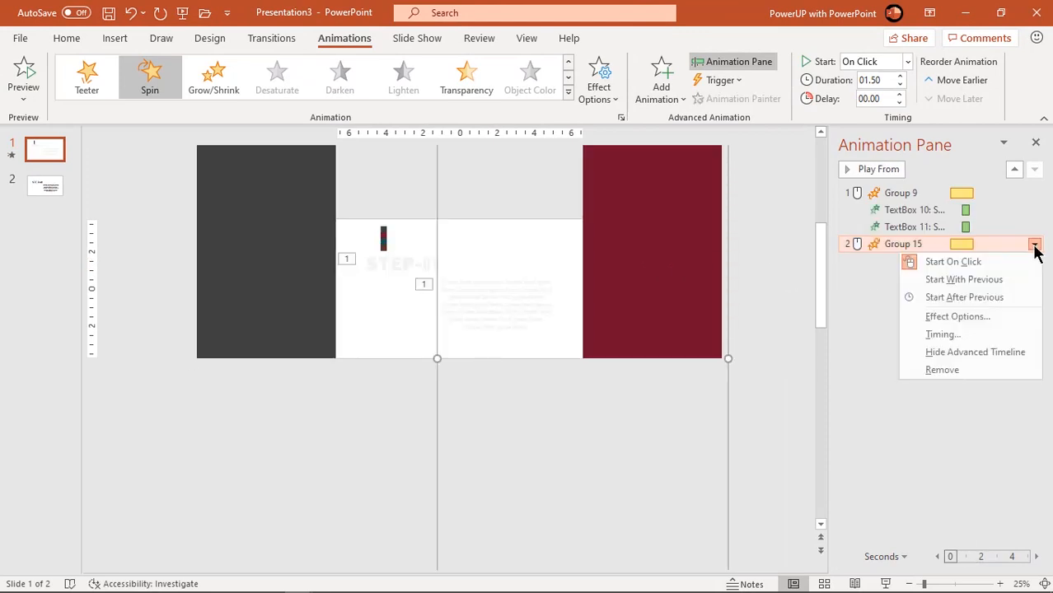
click(957, 316)
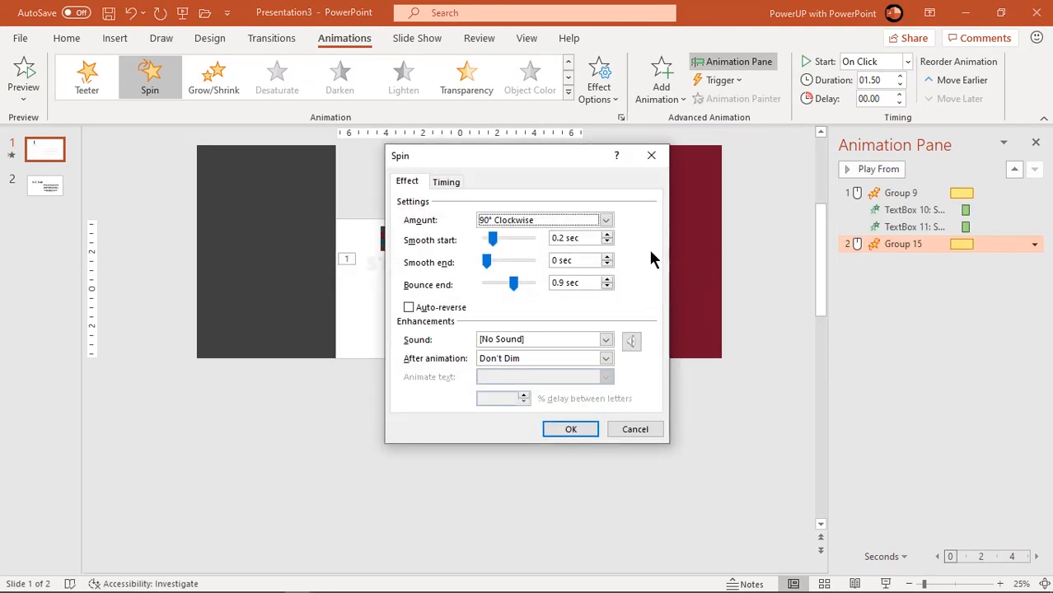
click(606, 220)
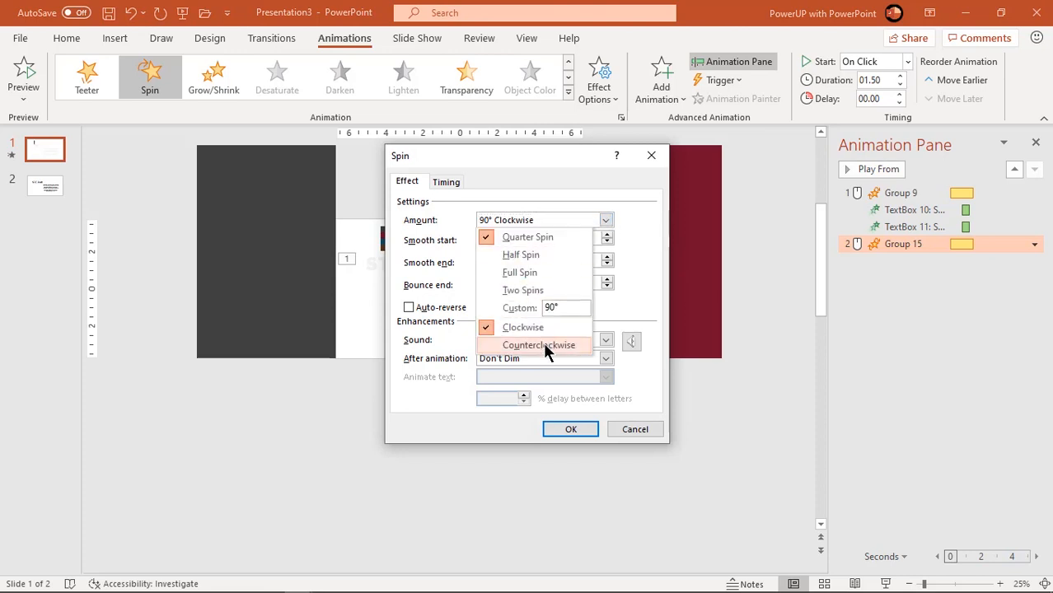
click(539, 344)
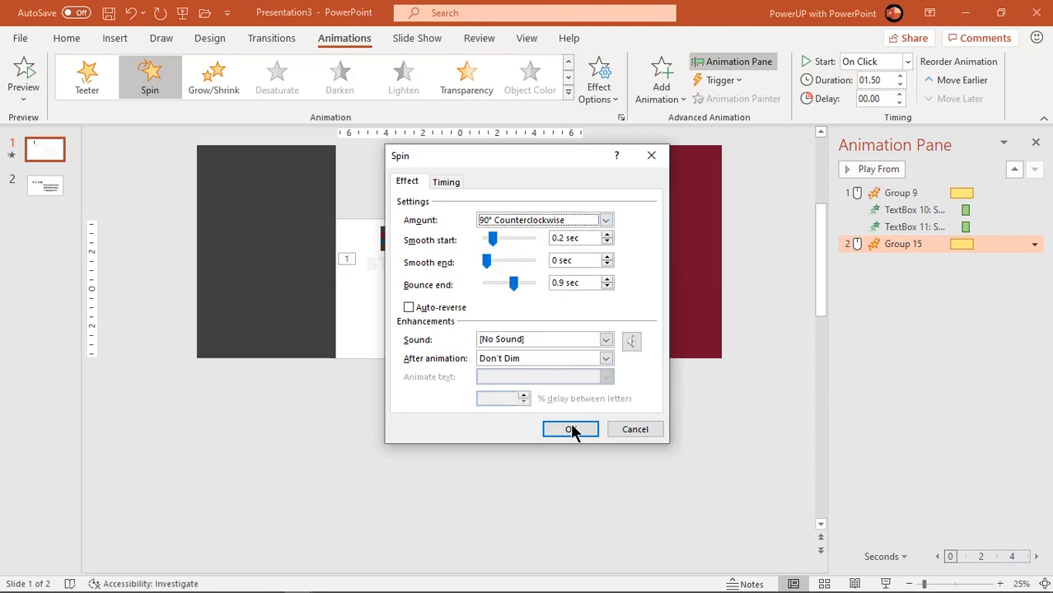
click(570, 428)
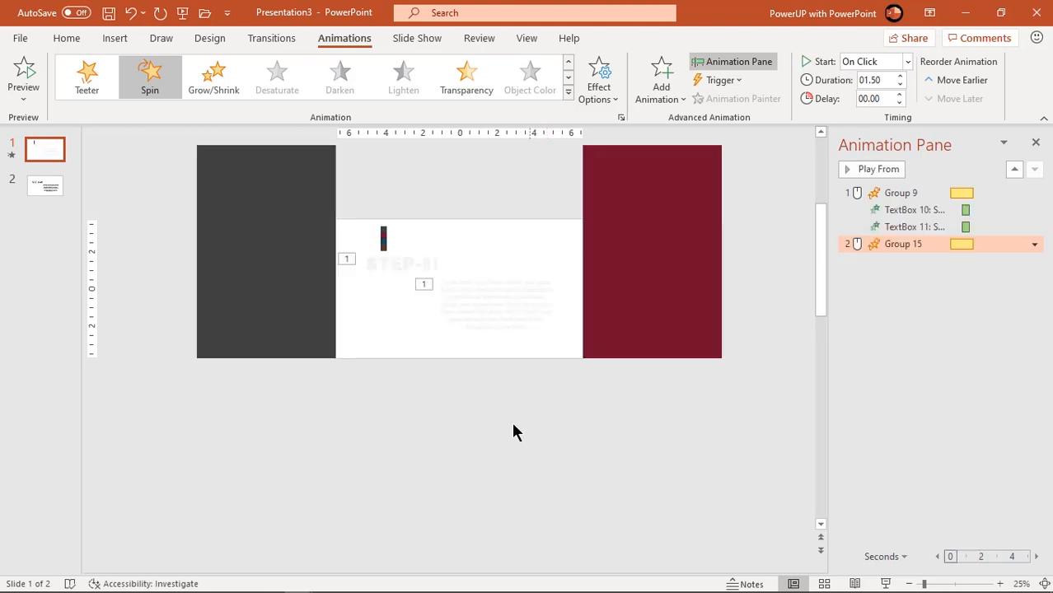
Step: Give both STEP-02 text boxes a Zoom entrance, With Previous, with a 0.75-second delay
click(46, 185)
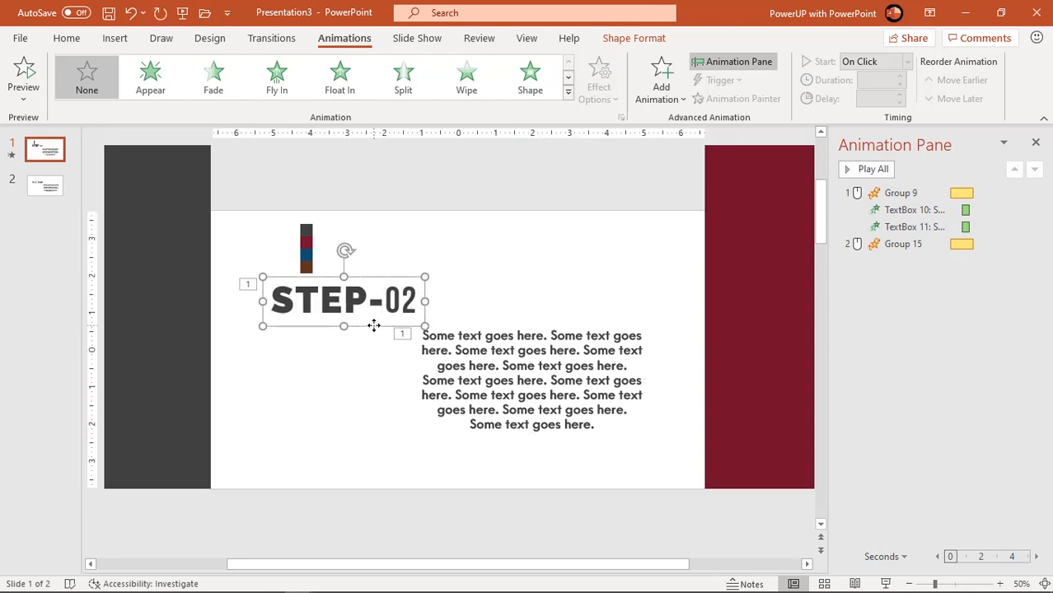
click(532, 380)
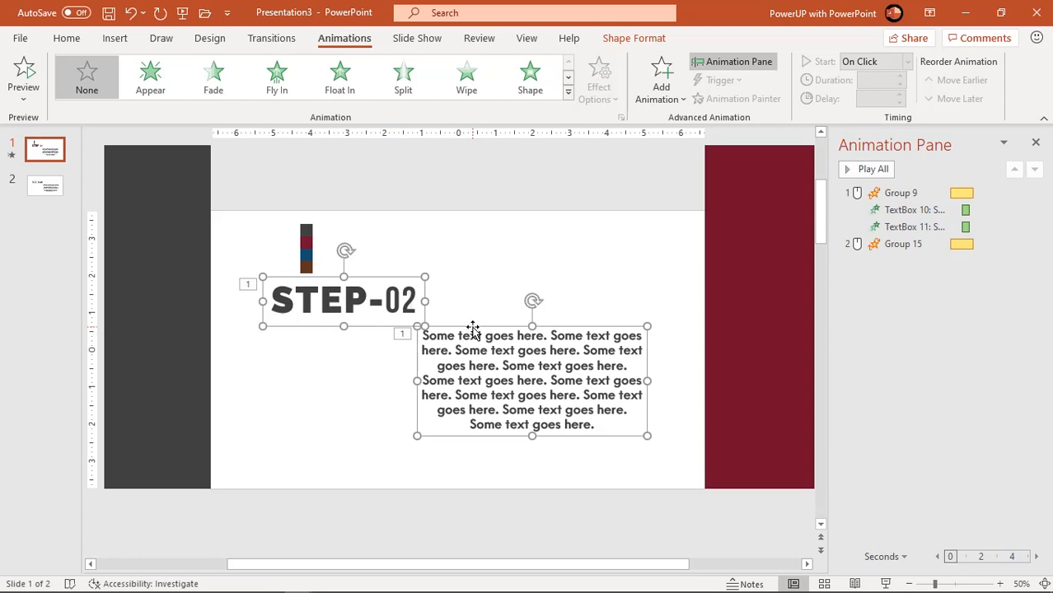
mouse_move(525, 168)
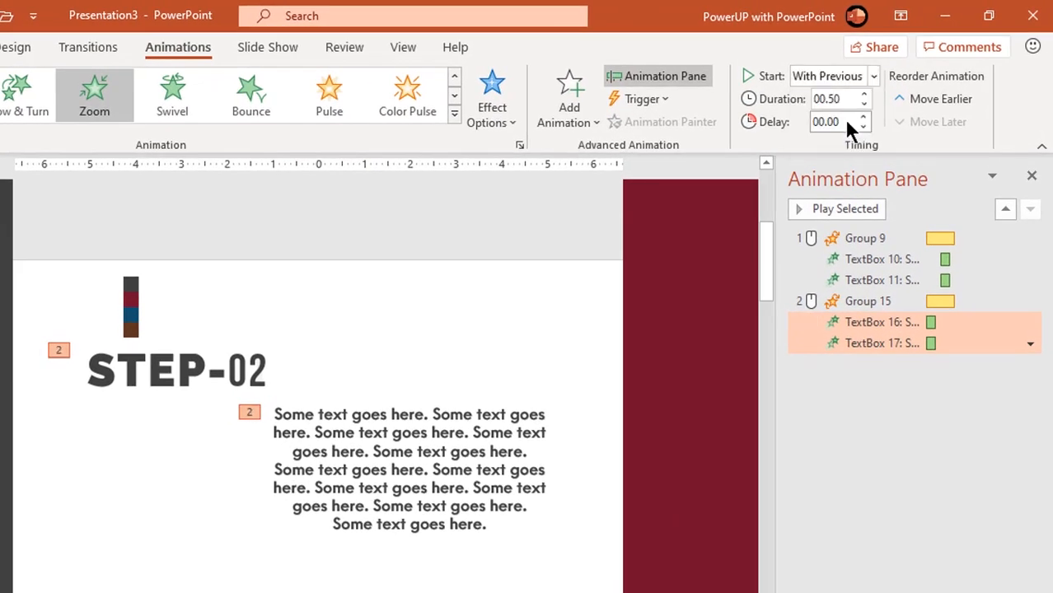
click(864, 117)
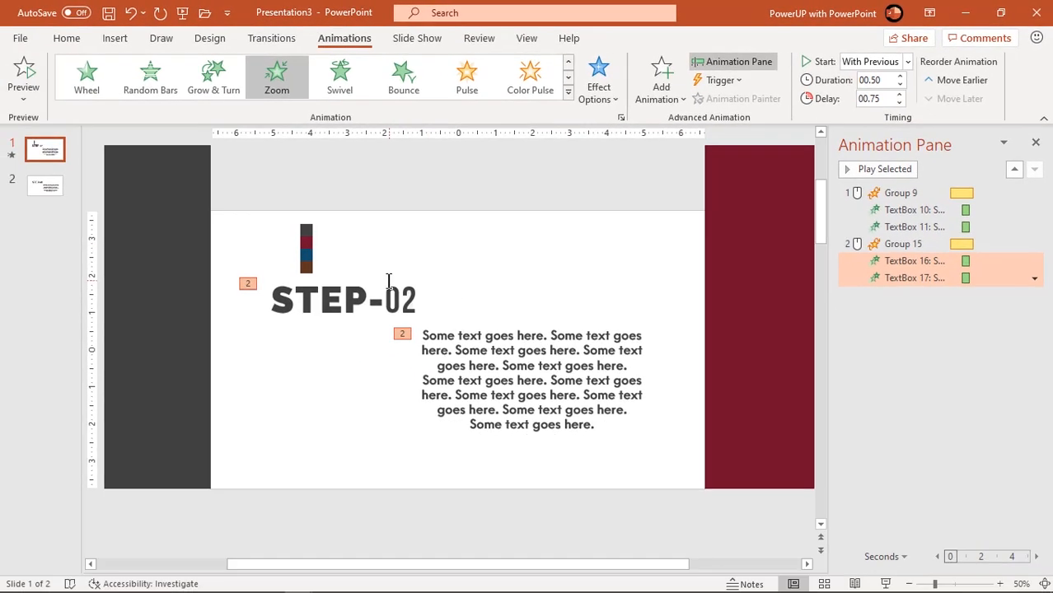
click(342, 299)
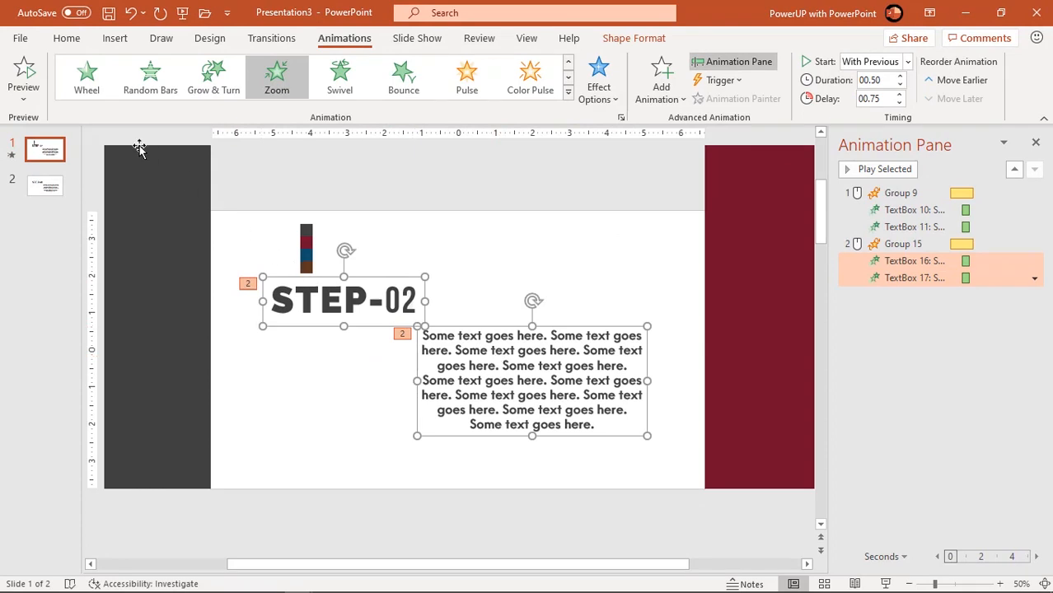
click(67, 37)
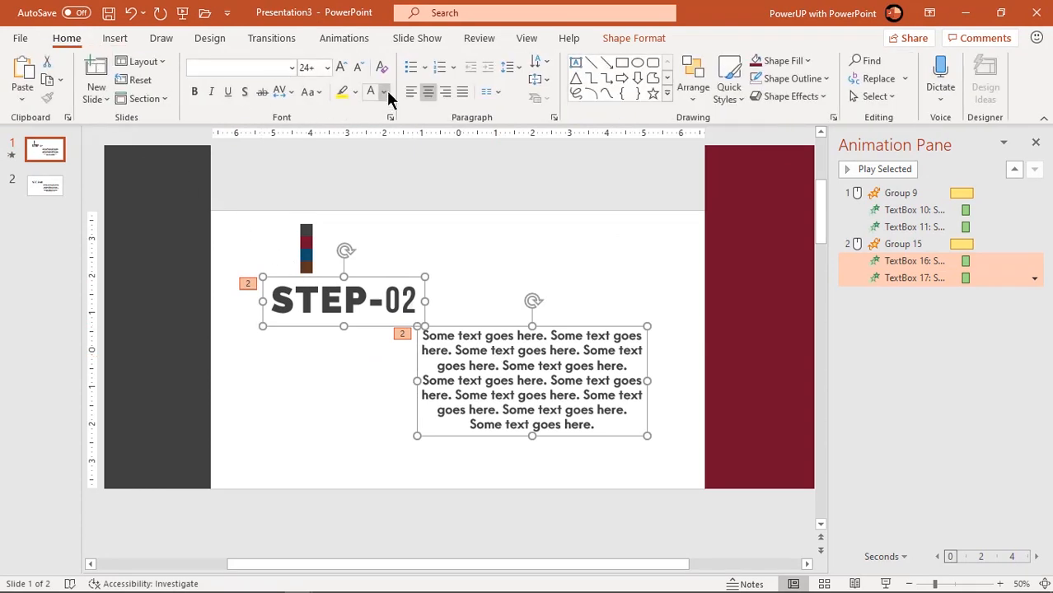
click(384, 92)
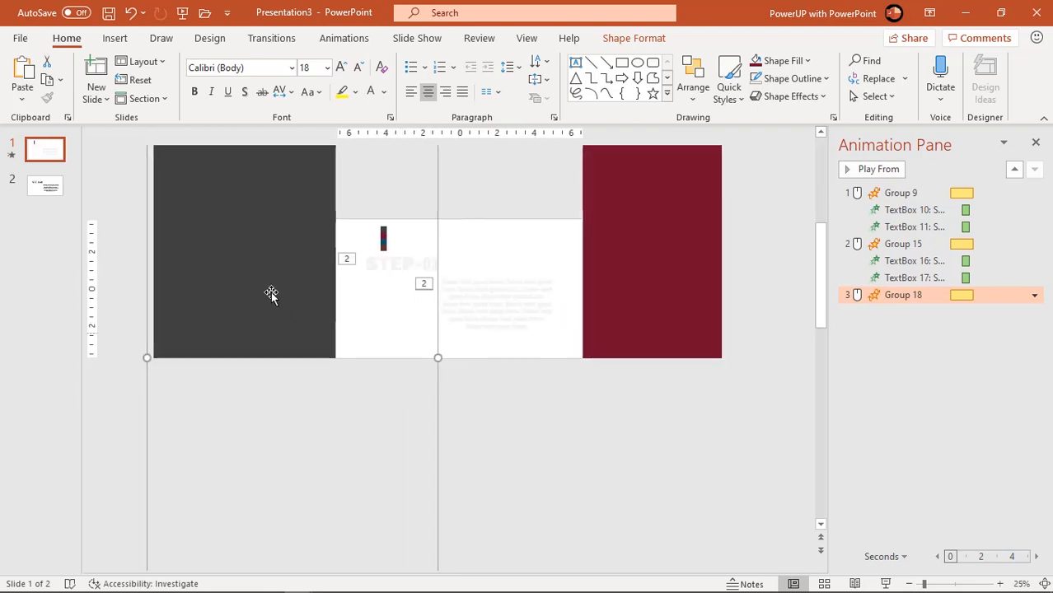
Step: Select the third group's left rectangle panel to recolor it dark blue
click(272, 296)
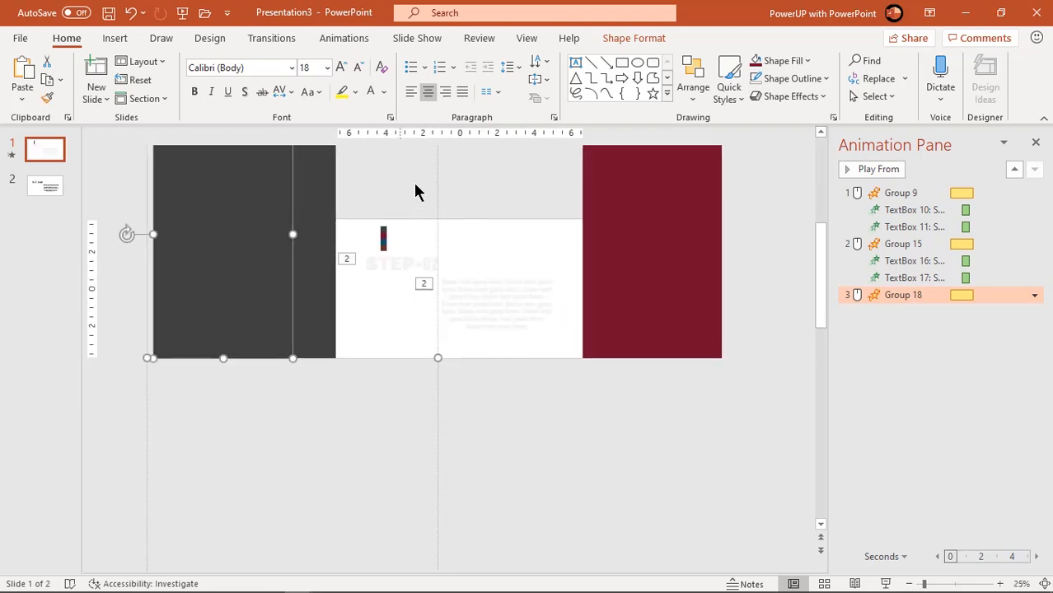
click(633, 38)
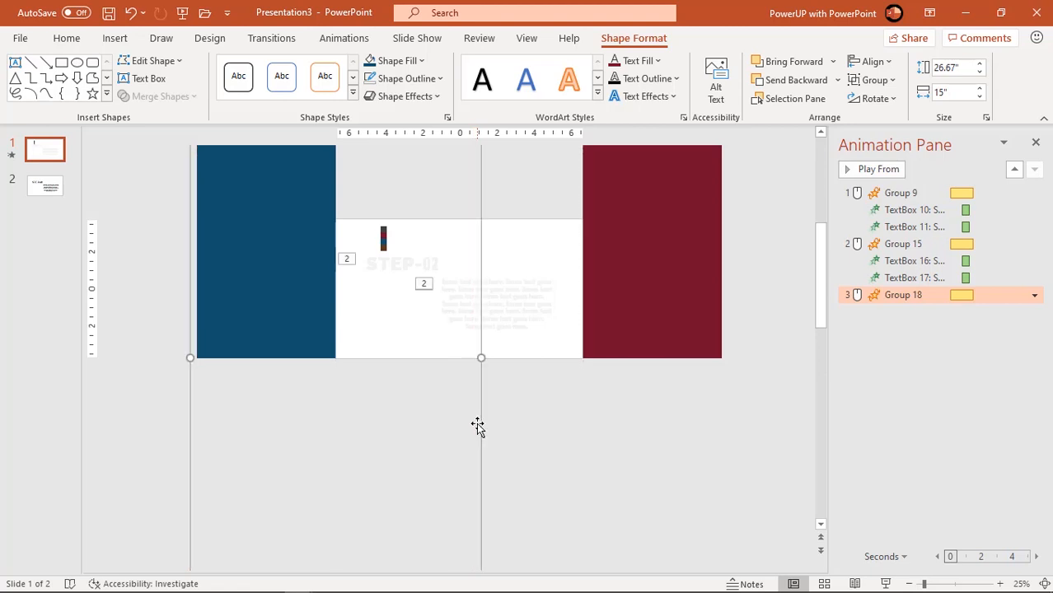
mouse_move(478, 401)
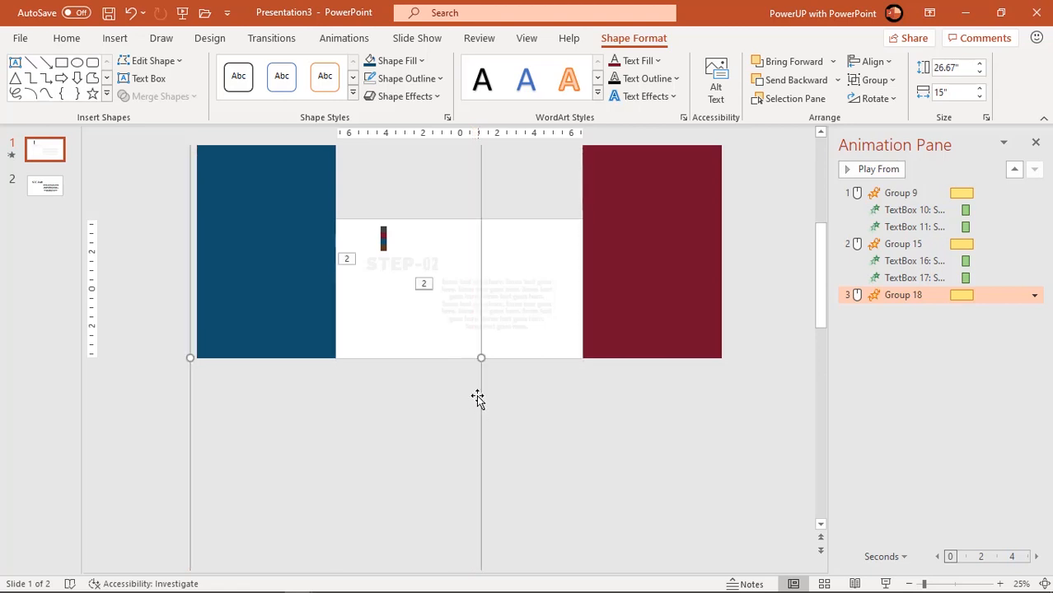
mouse_move(103, 182)
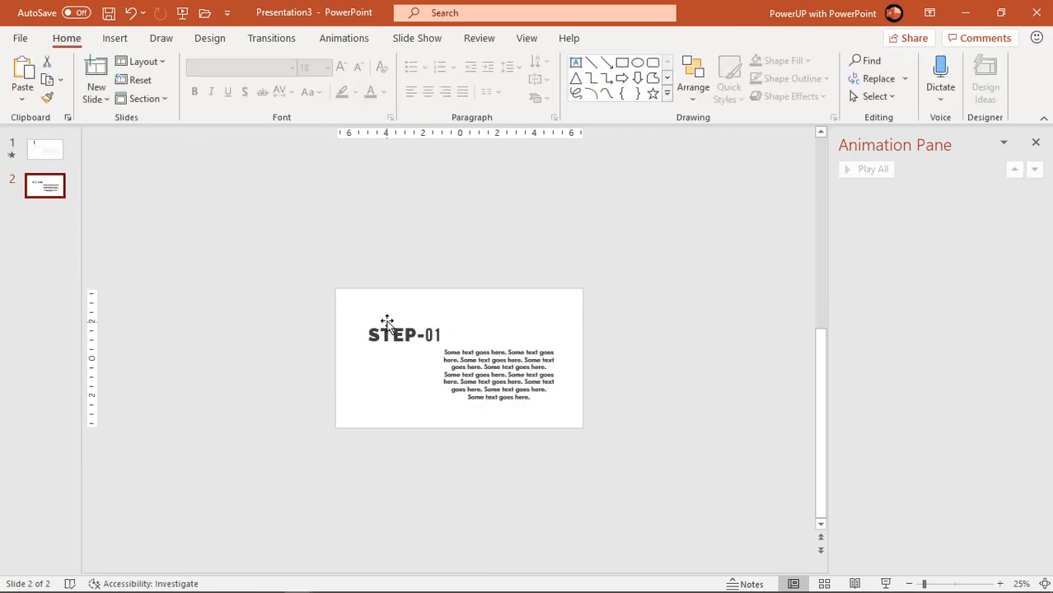
Step: Copy the STEP-01 text from slide 2 onto slide 1 and renumber it STEP-03
click(403, 334)
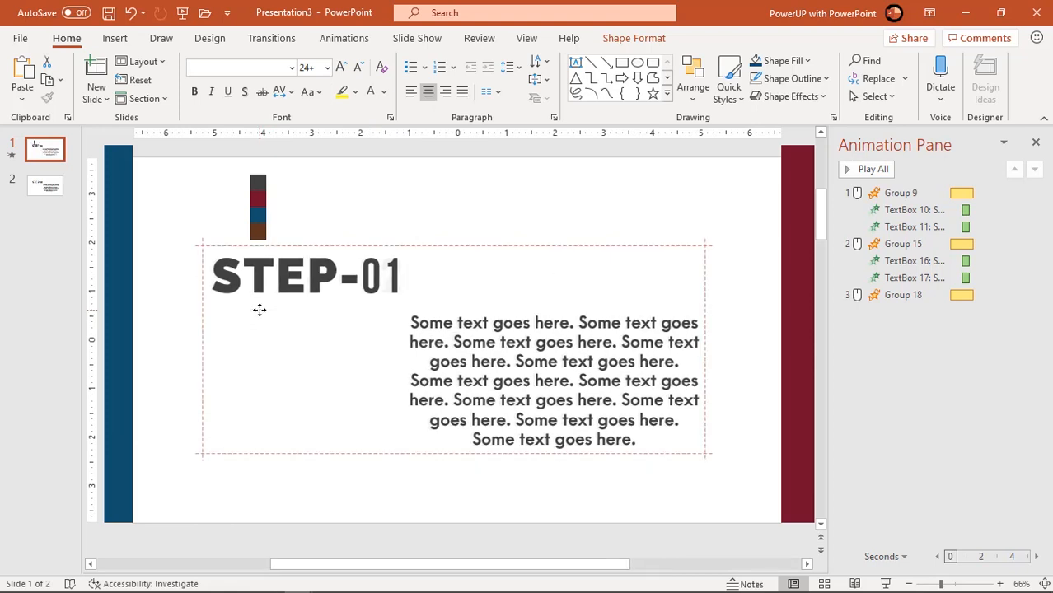
click(305, 274)
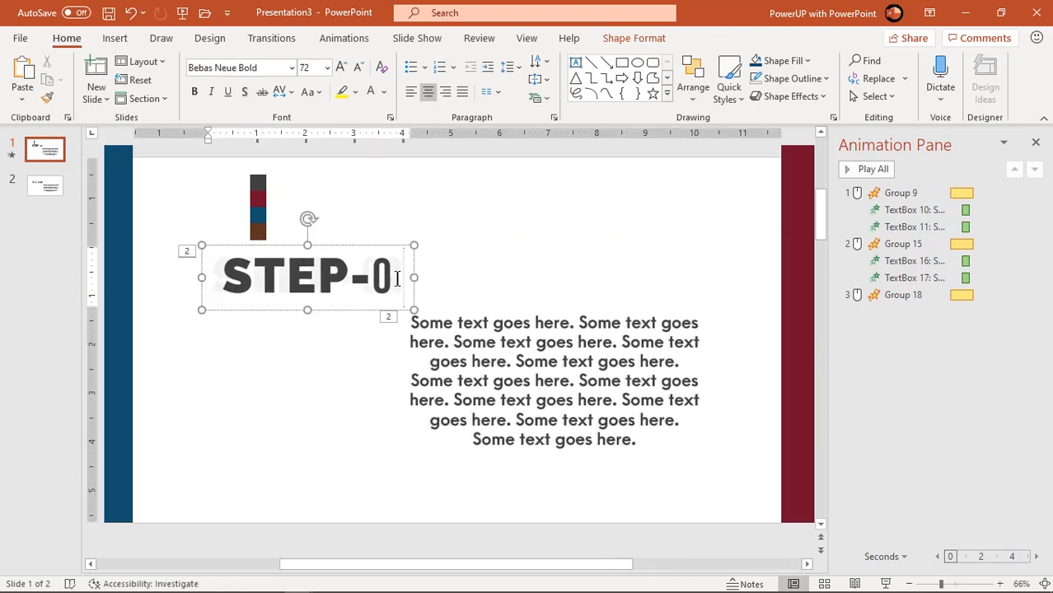
text(3)
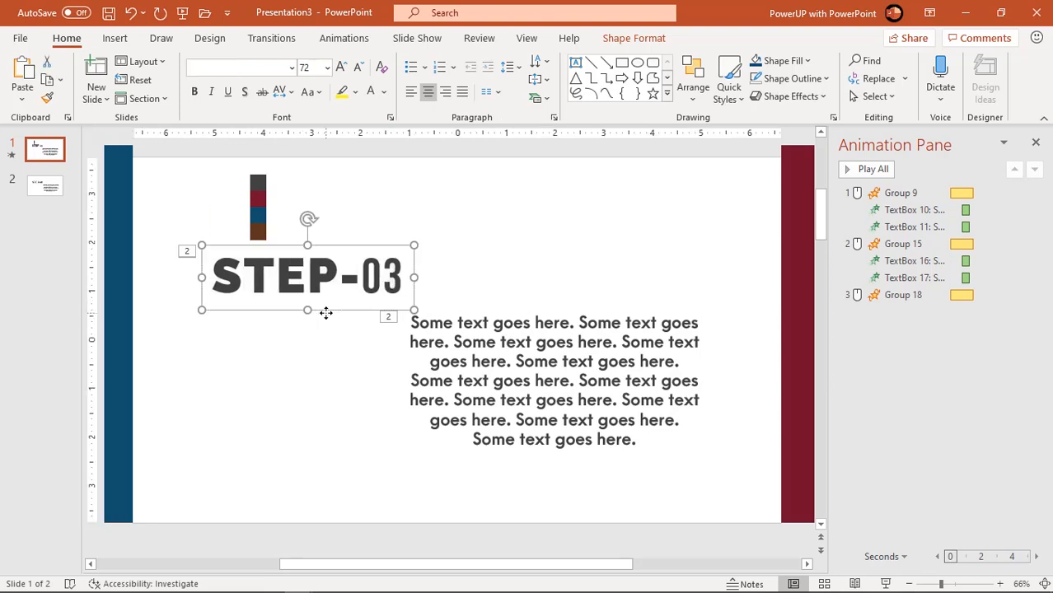
click(554, 380)
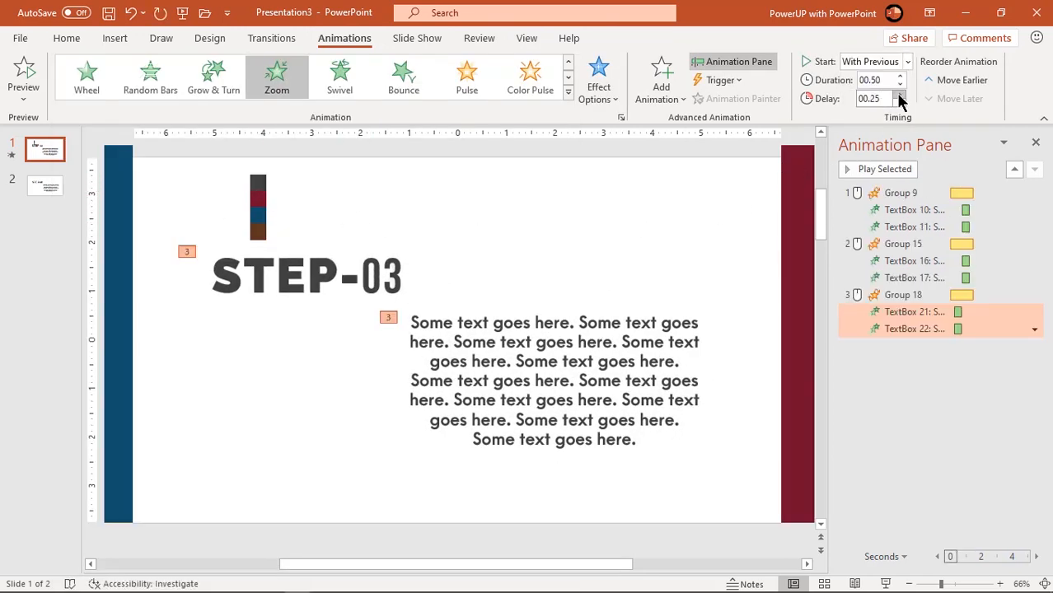
Step: Set the STEP-03 text's Zoom animation delay to 0.75 seconds
click(900, 94)
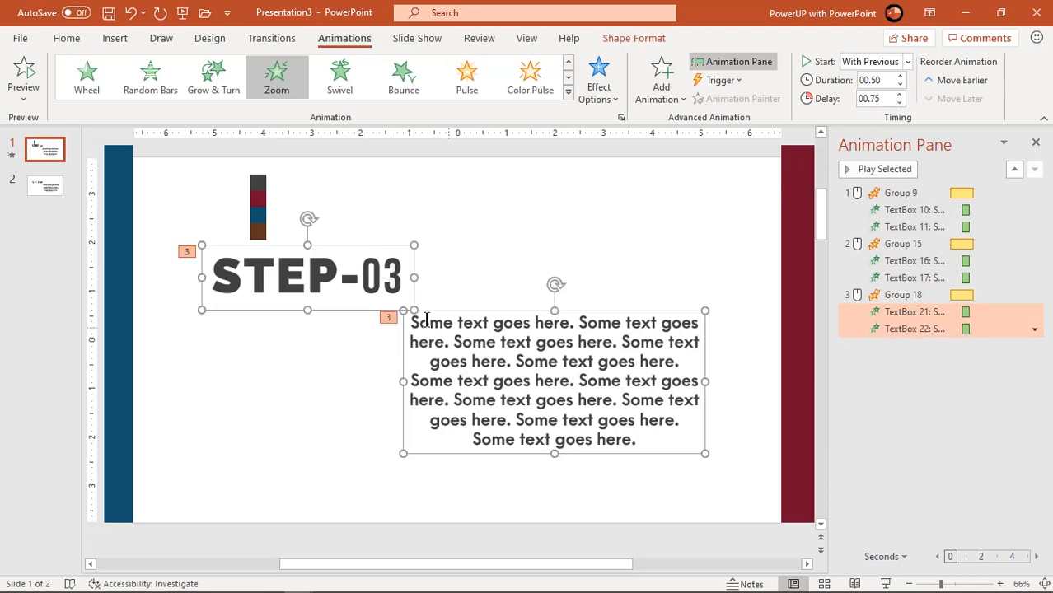
click(66, 38)
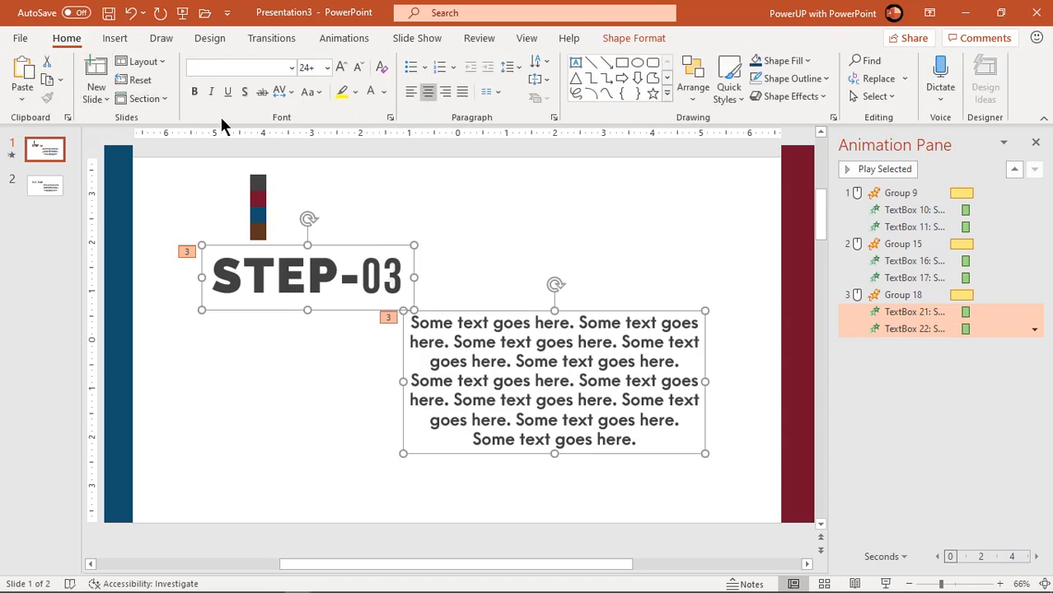
click(380, 92)
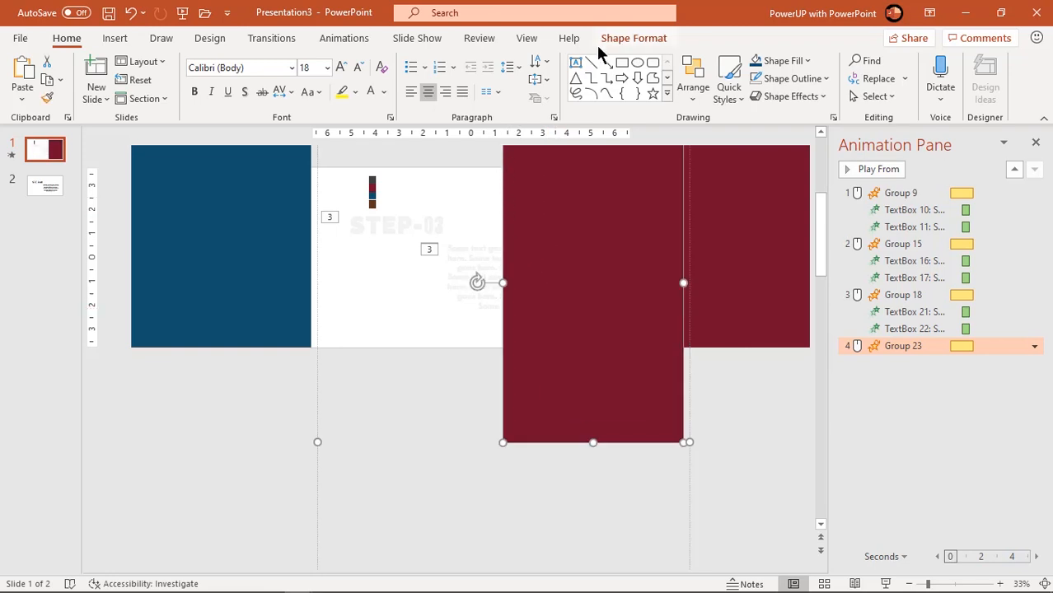
Step: Fill Group 23's right panel brown, then paste the STEP-01 text onto slide 1
click(416, 60)
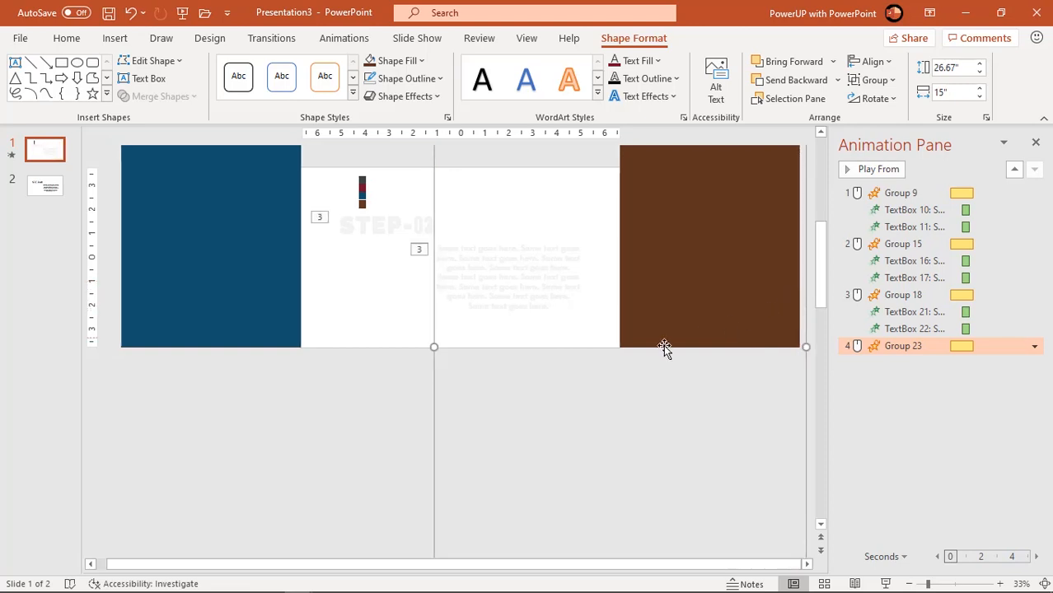
mouse_move(805, 399)
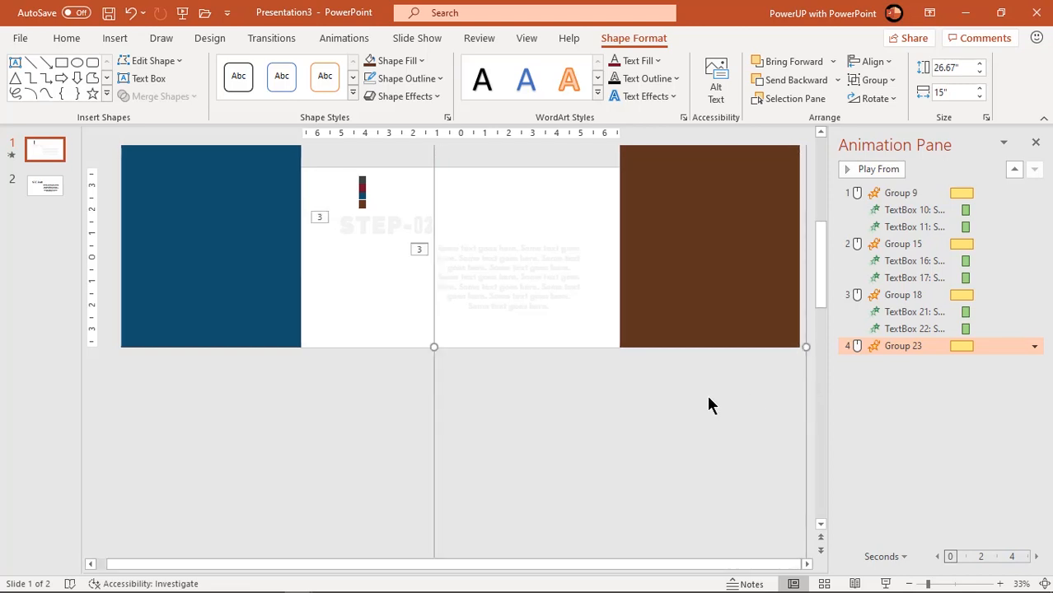
mouse_move(78, 215)
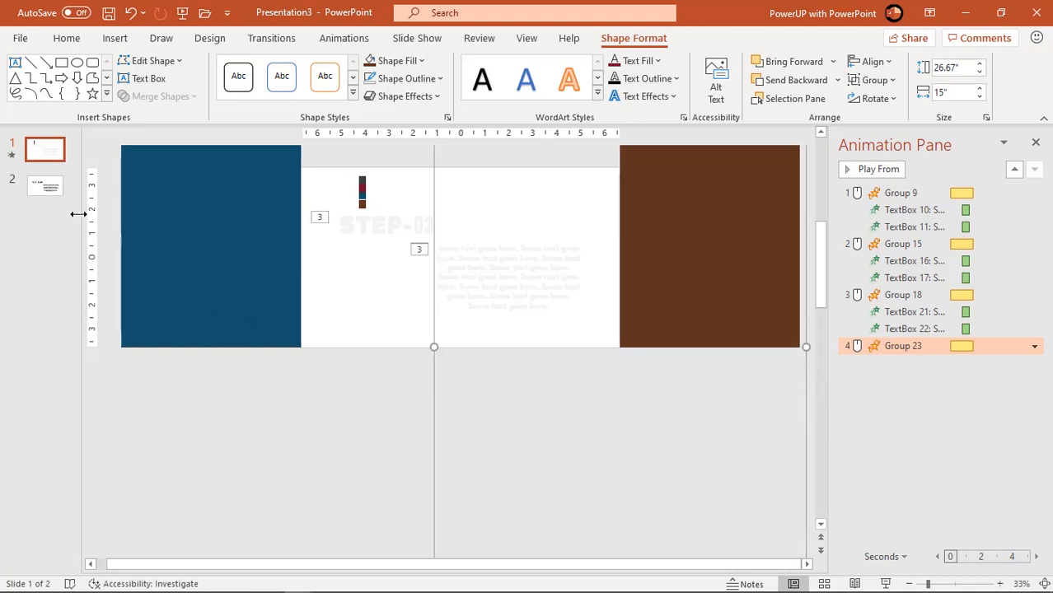
click(45, 184)
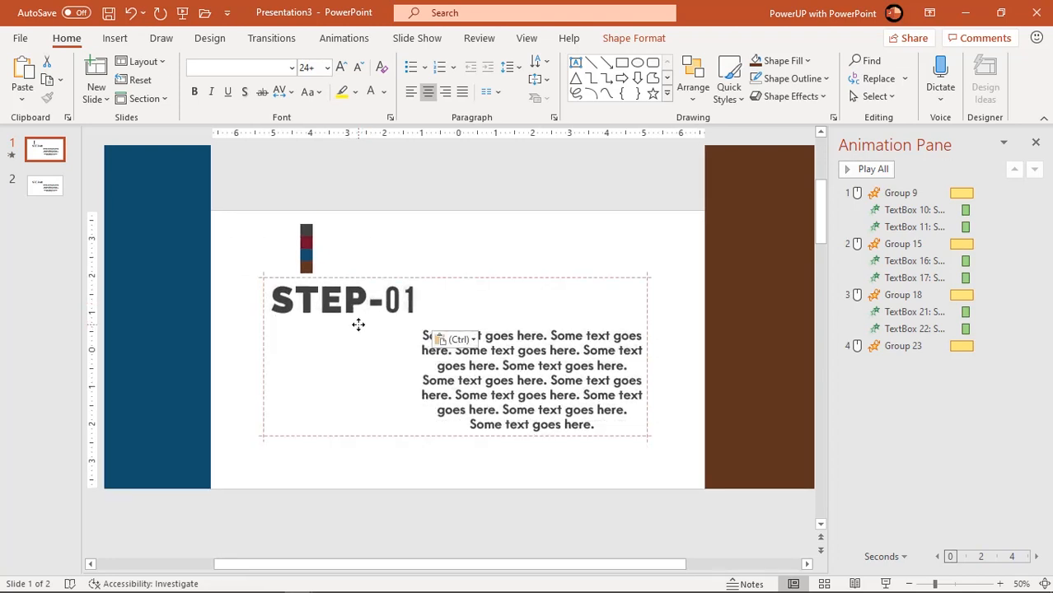
Step: Renumber the pasted heading to STEP-04 and select it with its body text
click(342, 299)
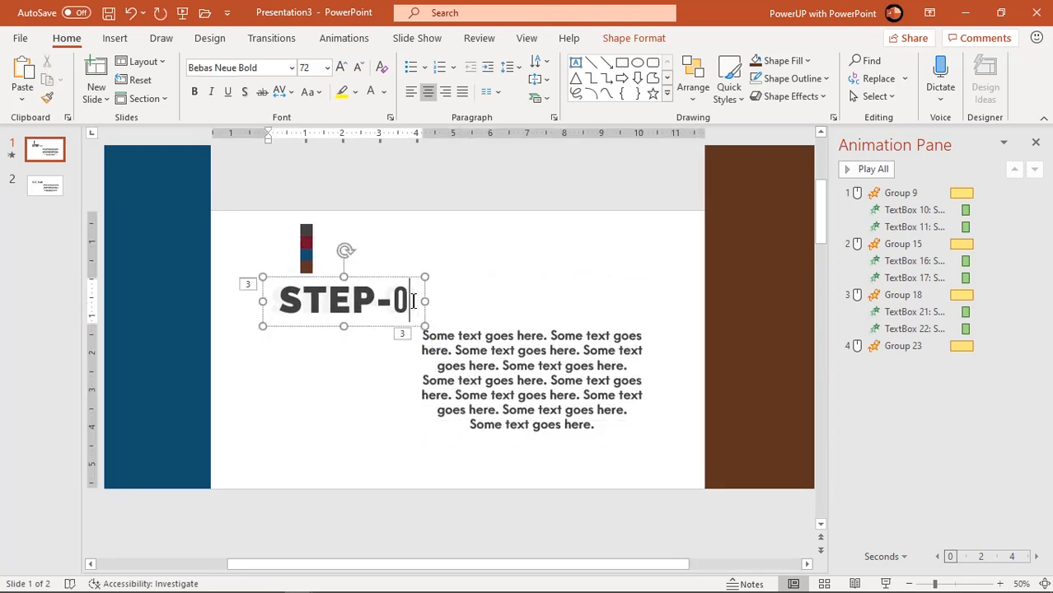
text(4)
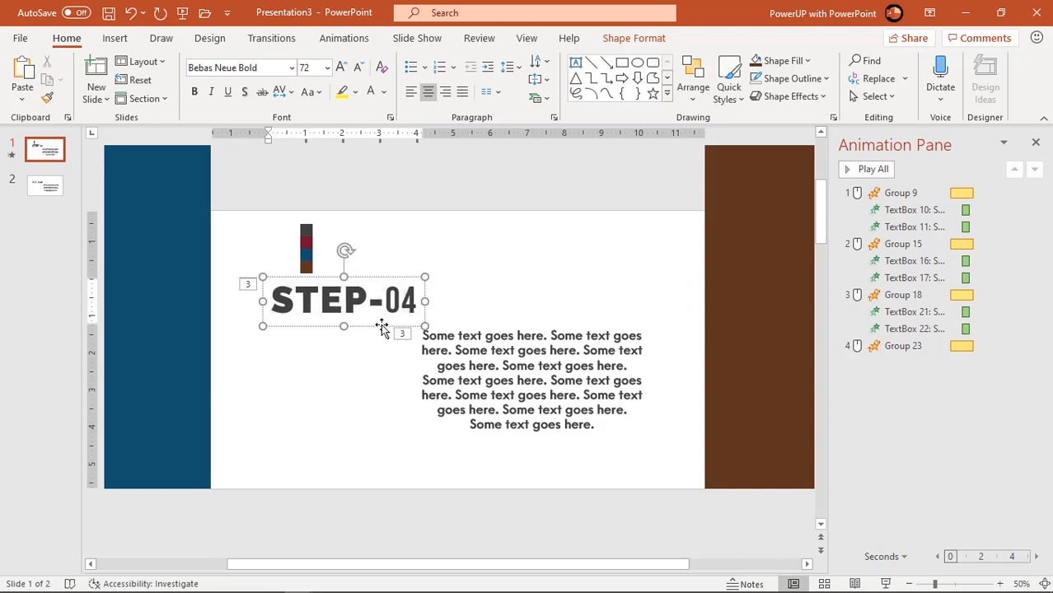
click(531, 379)
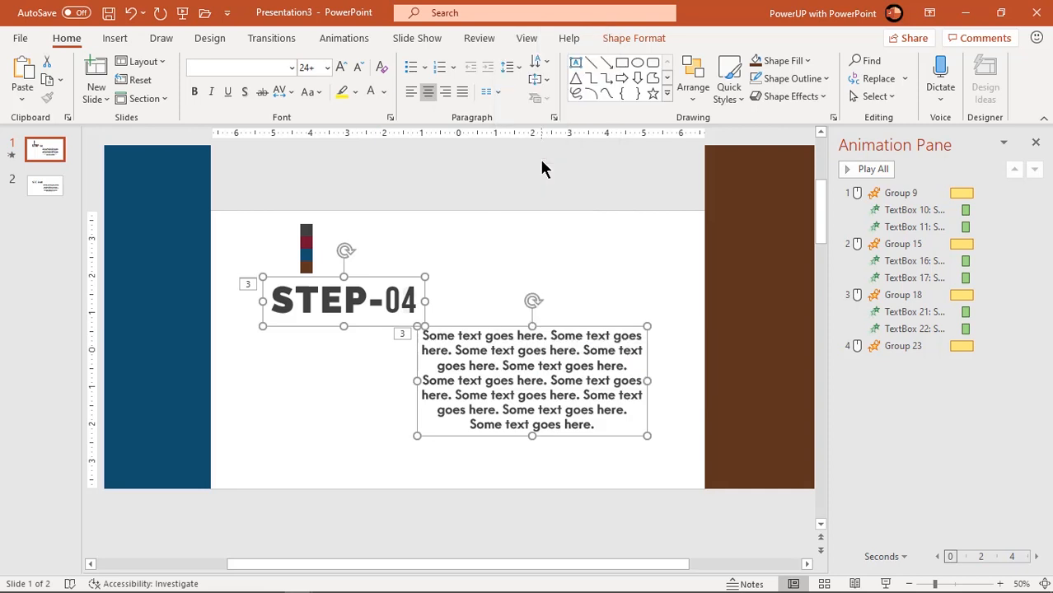
mouse_move(344, 38)
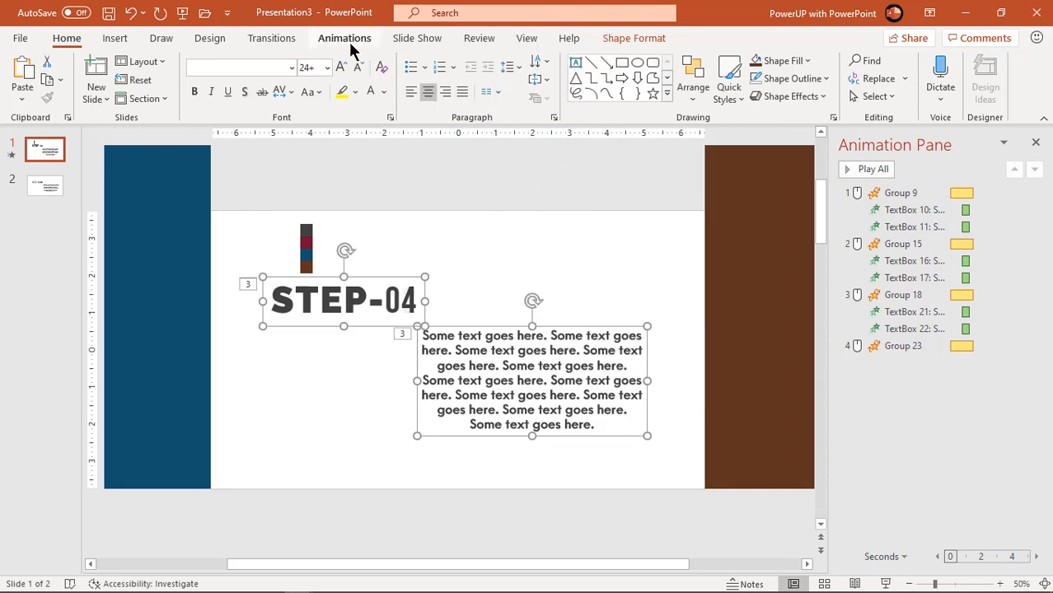
Step: Make the STEP-04 text zoom With Previous after a 0.75-second delay
click(345, 38)
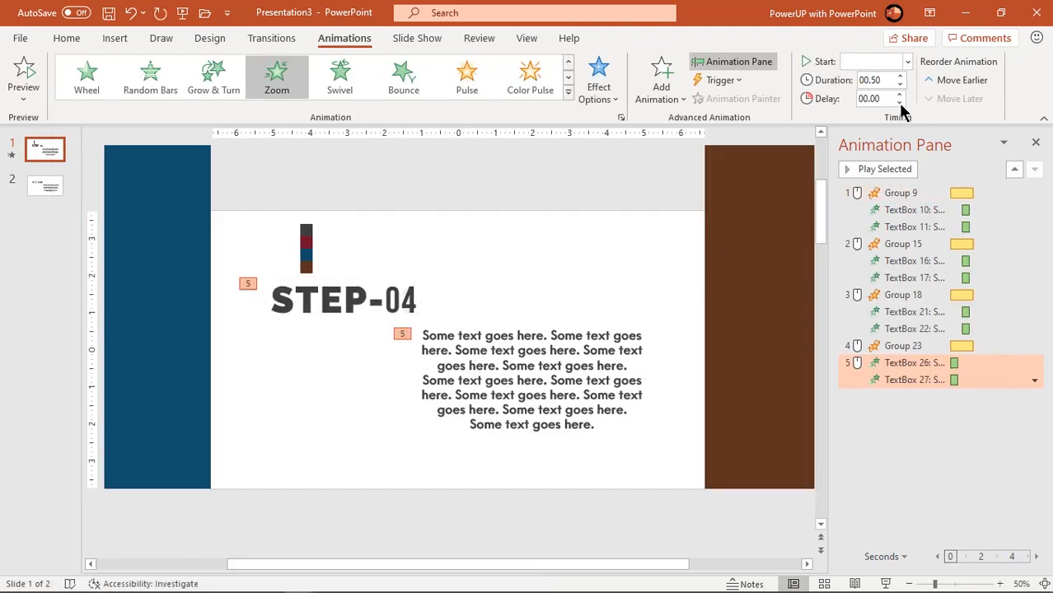
click(870, 61)
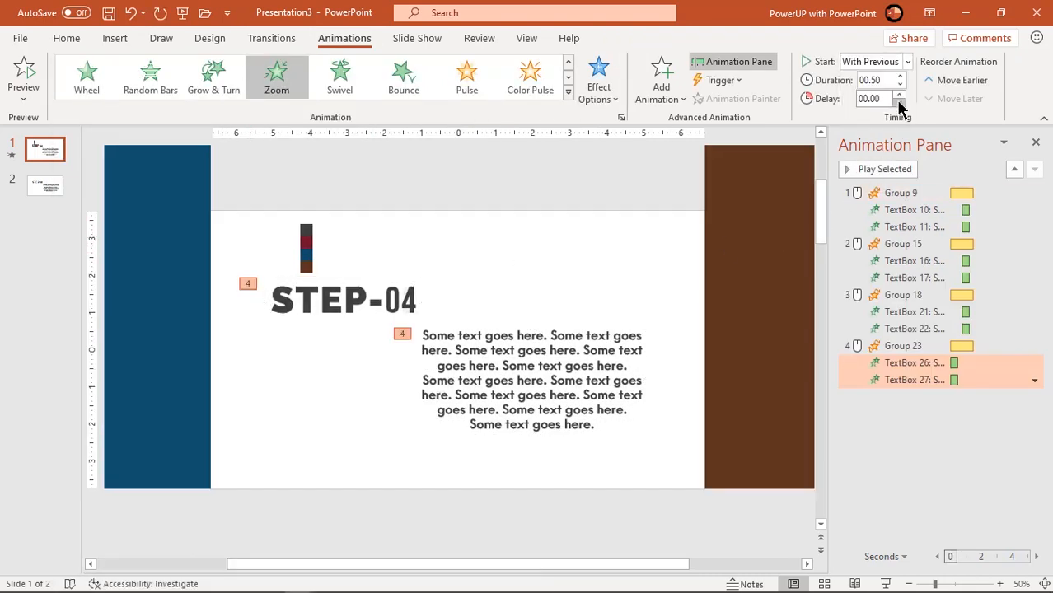
click(899, 94)
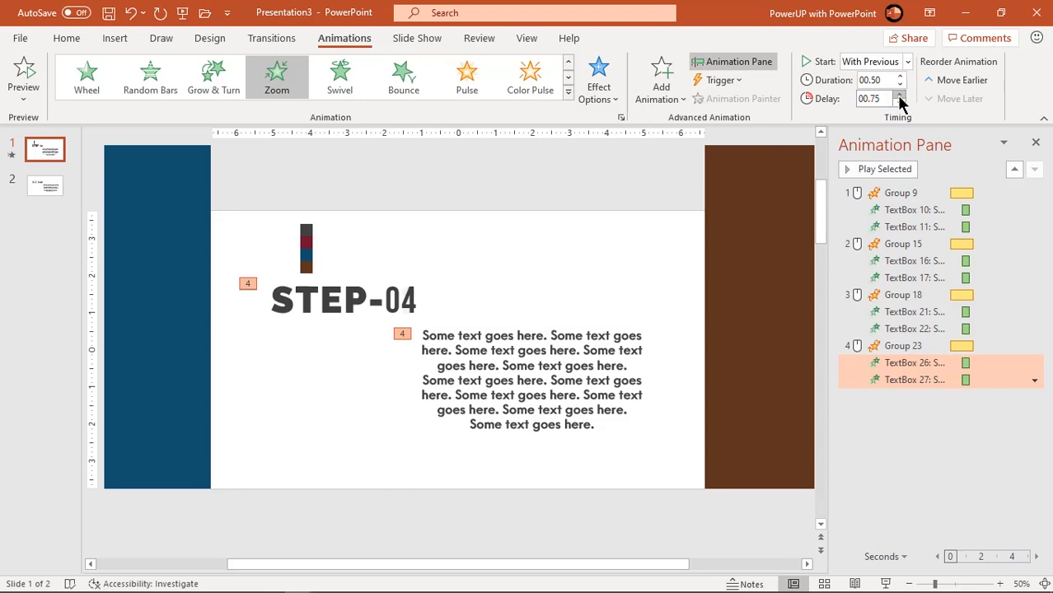
click(343, 299)
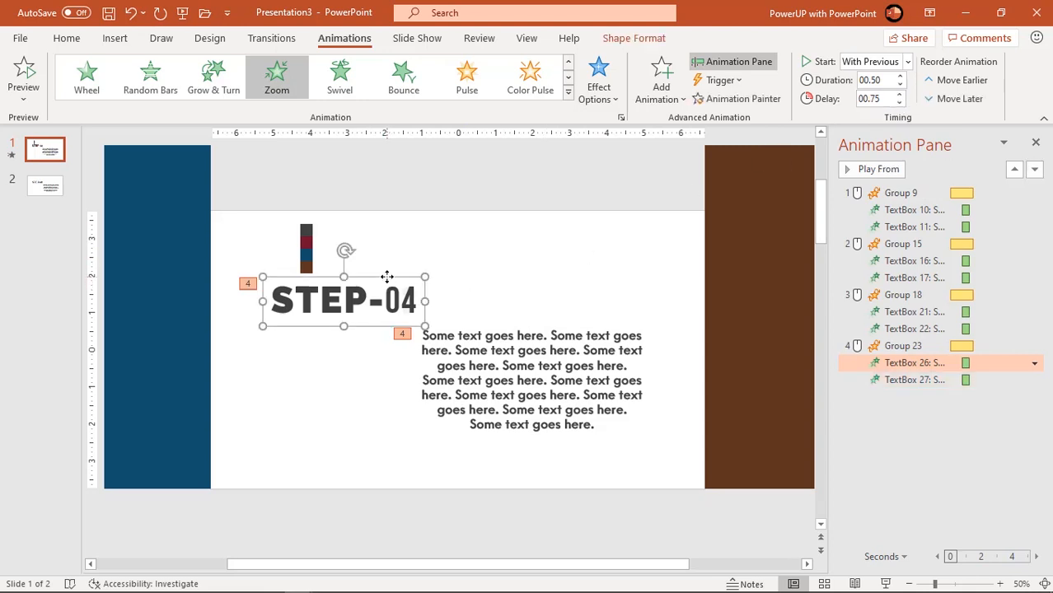